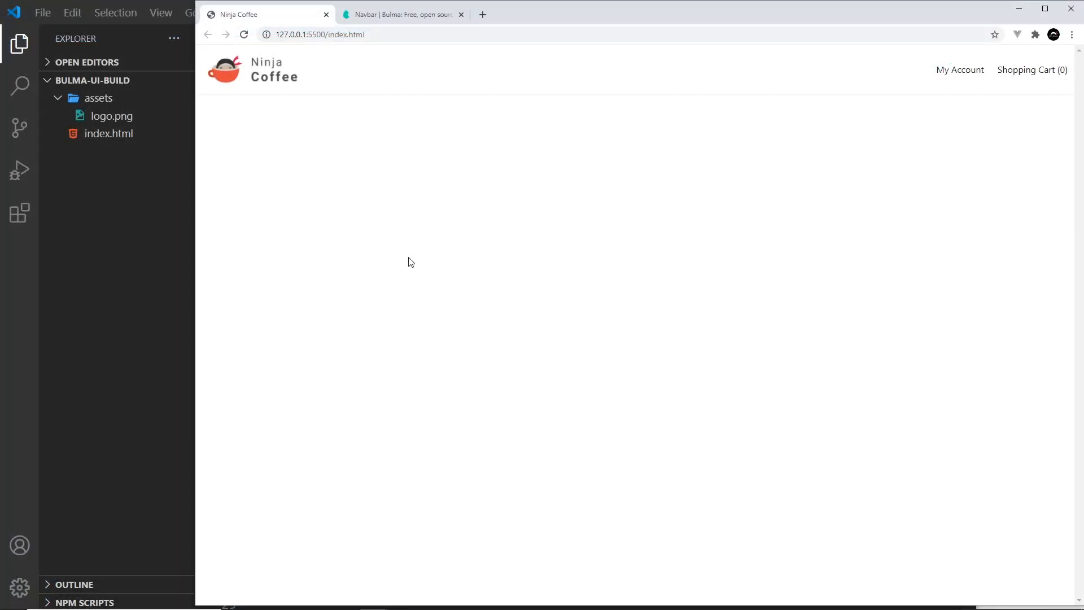
Bring the VS Code window with index.html's Bulma navbar markup to the front.
{"action": "left_click", "coordinate": [108, 133]}
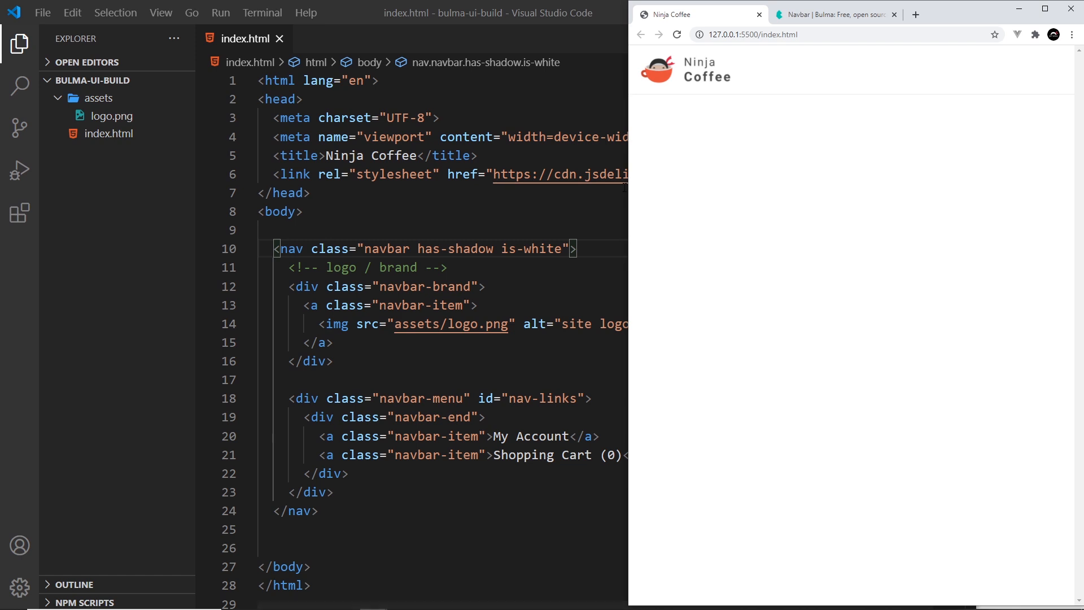
{"action": "mouse_move", "coordinate": [930, 159]}
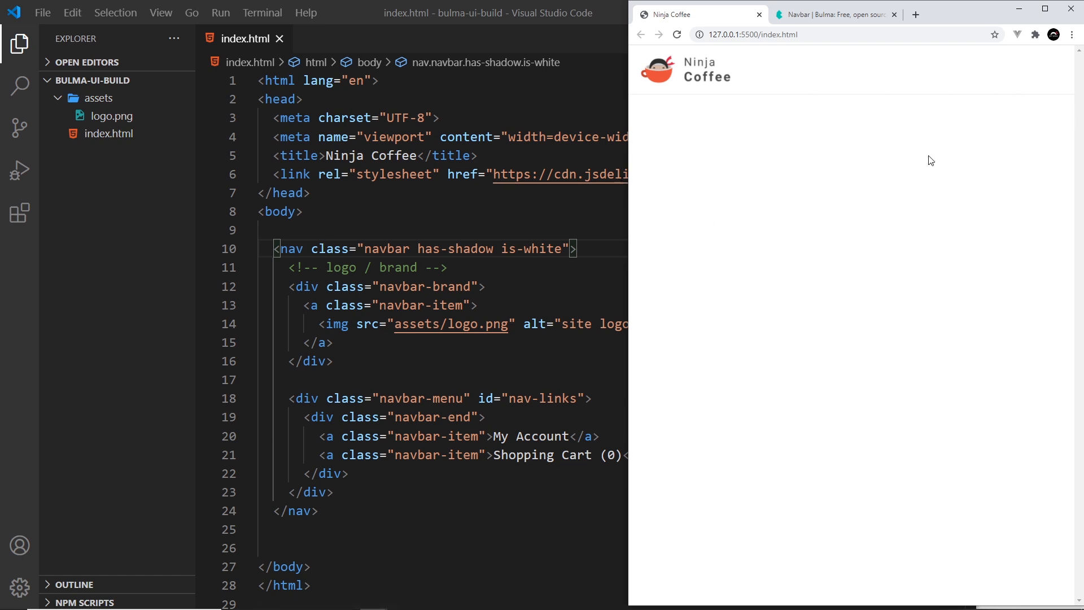
{"action": "mouse_move", "coordinate": [926, 192]}
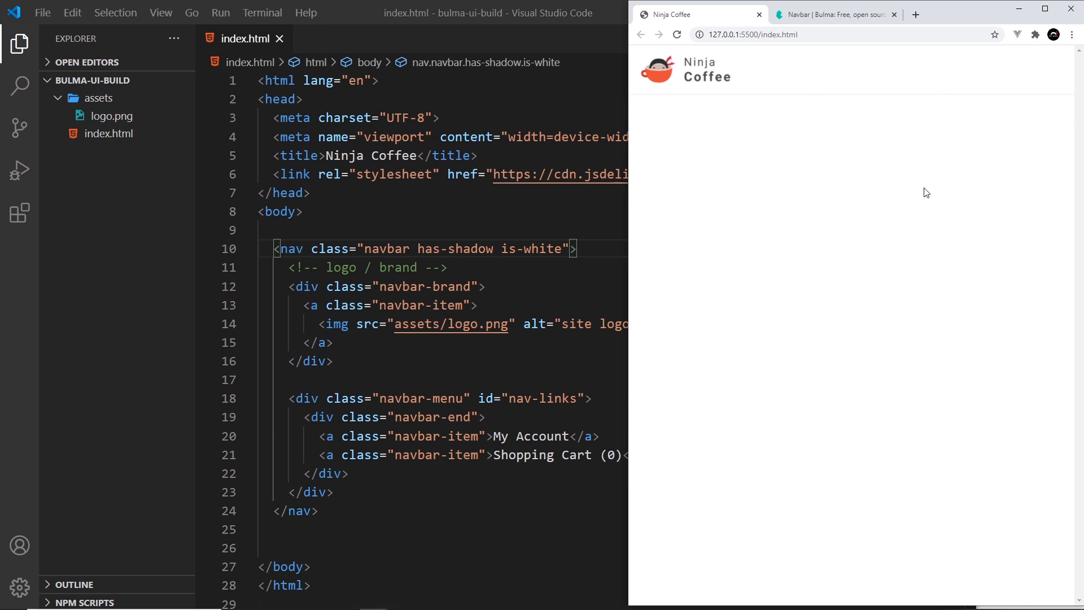
{"action": "mouse_move", "coordinate": [1049, 80]}
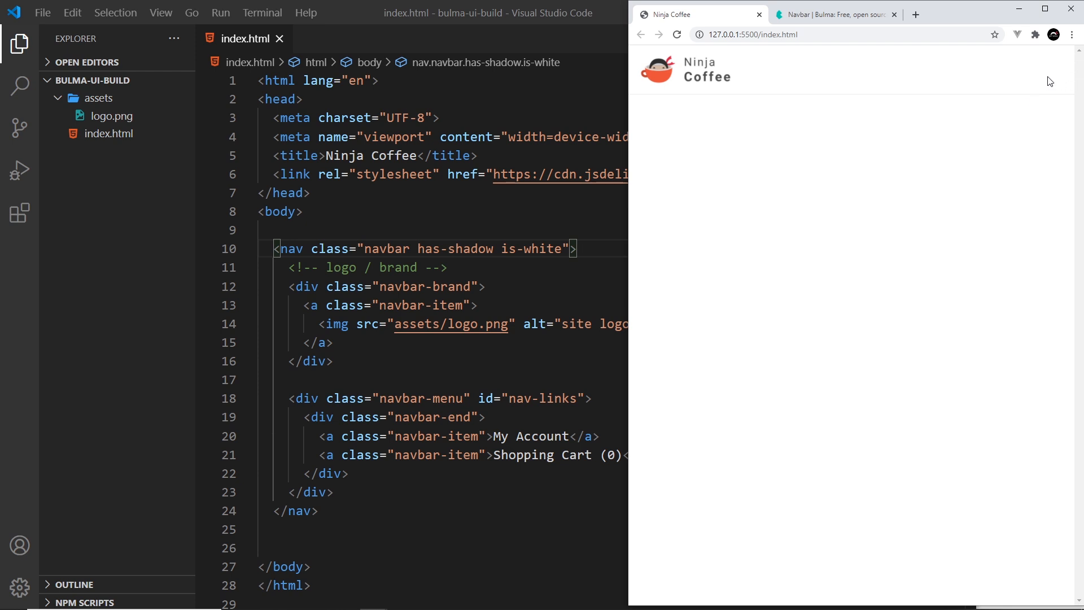
{"action": "mouse_move", "coordinate": [902, 127]}
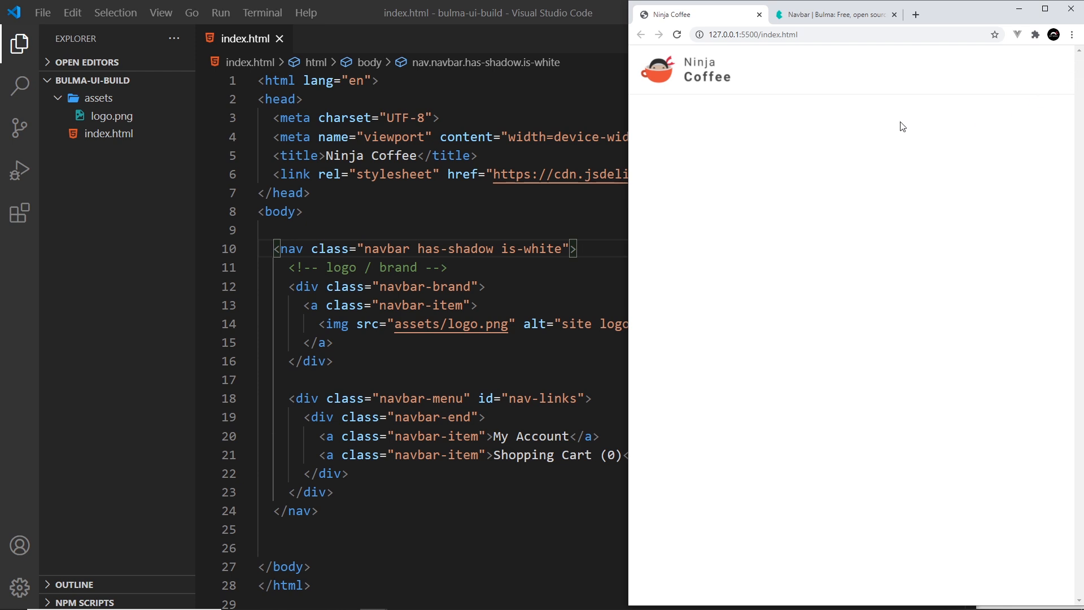
{"action": "mouse_move", "coordinate": [885, 157]}
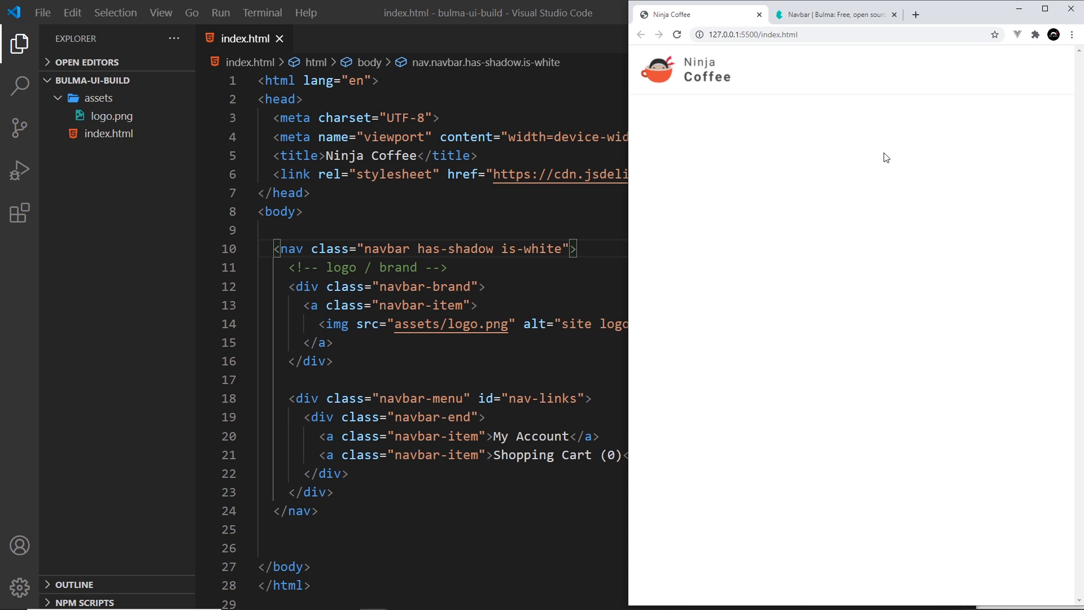
{"action": "mouse_move", "coordinate": [862, 151]}
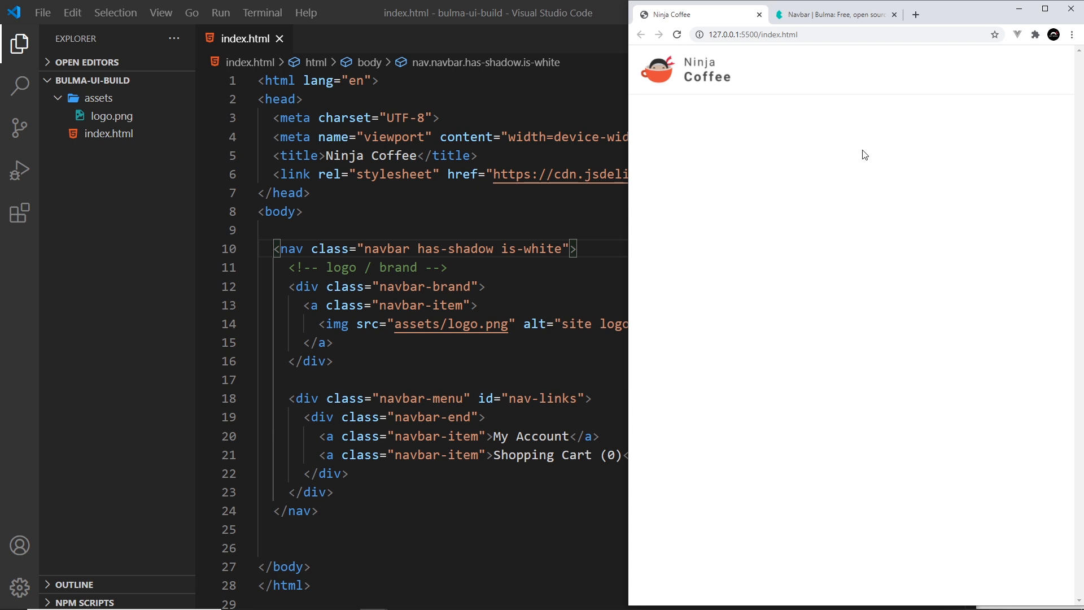
{"action": "mouse_move", "coordinate": [1066, 79]}
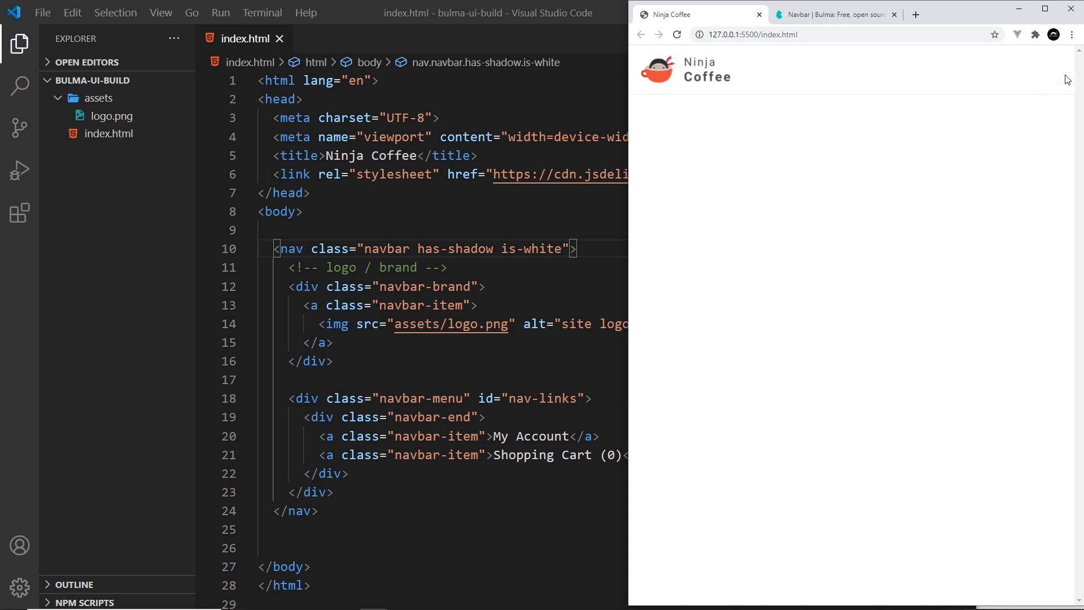
{"action": "mouse_move", "coordinate": [1009, 200]}
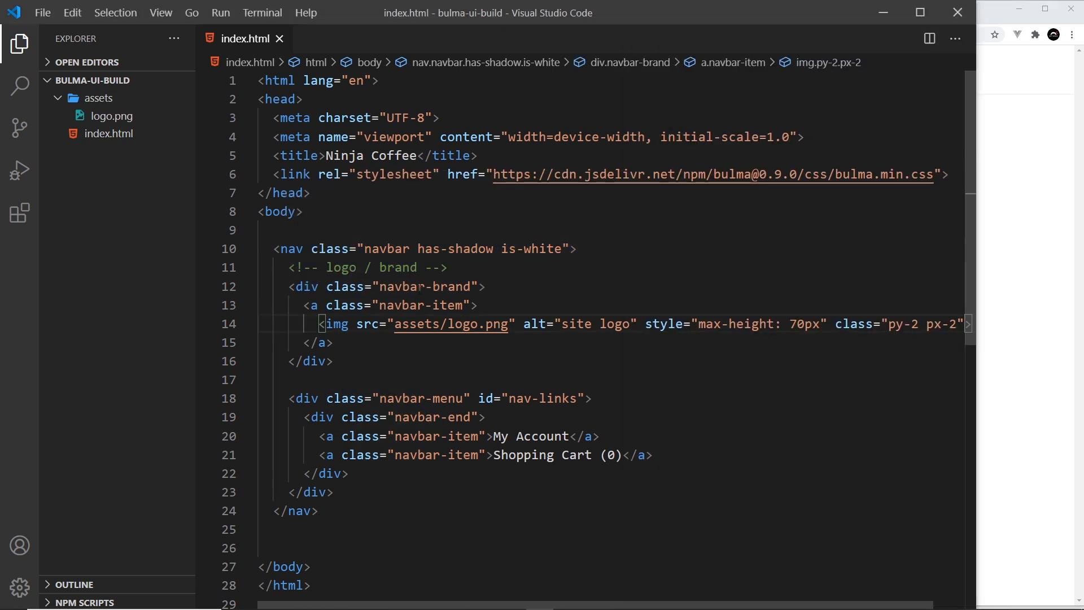
Add an href-less a.navbar-burger with three empty spans after the logo, then save index.html.
{"action": "left_click", "coordinate": [332, 342]}
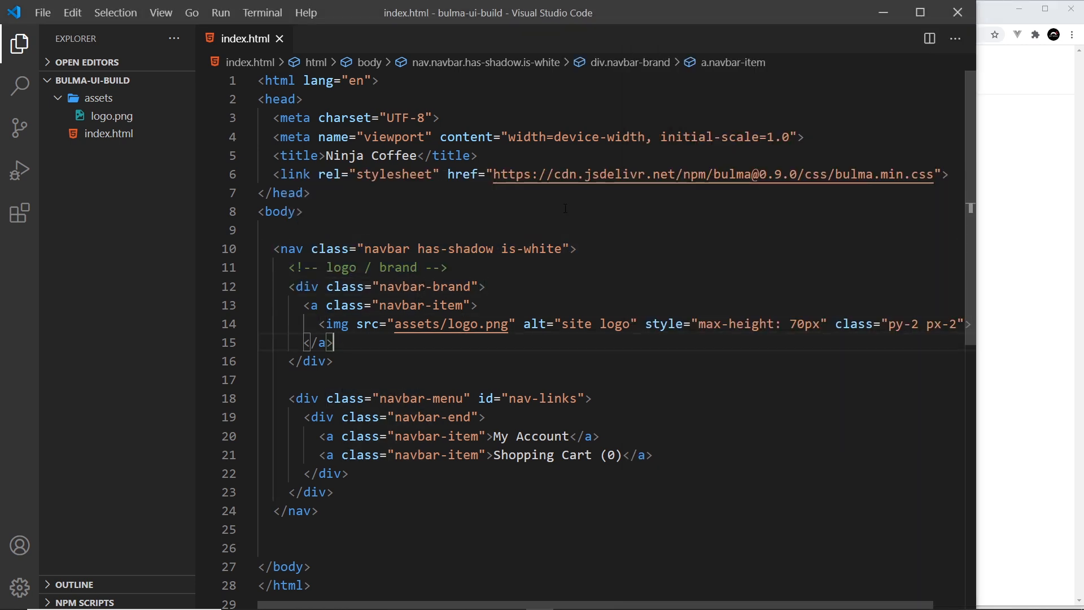
{"action": "key", "text": "Enter"}
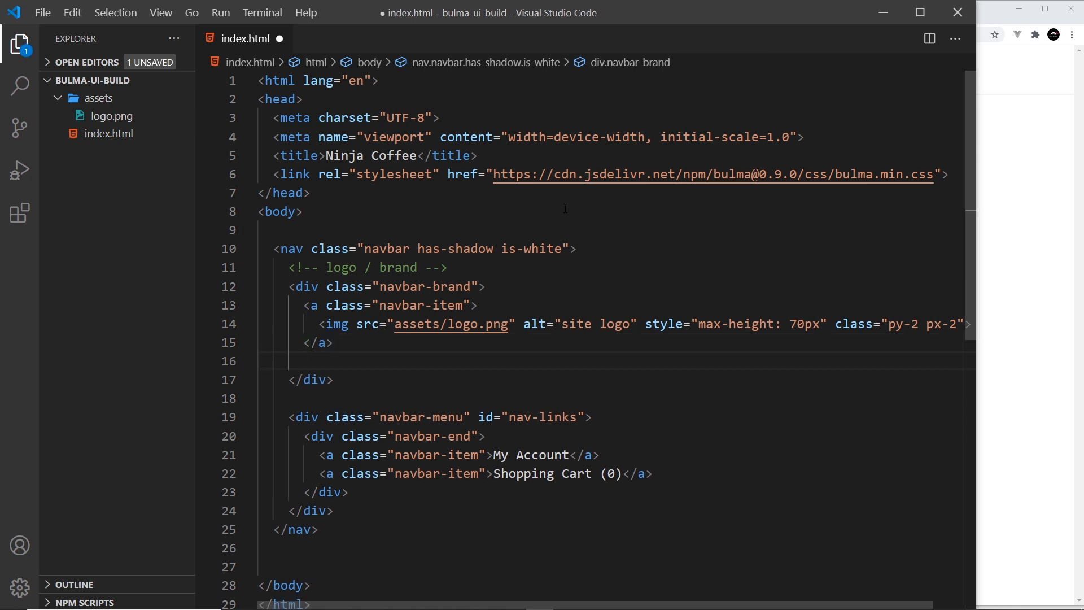
{"action": "type", "text": "a."}
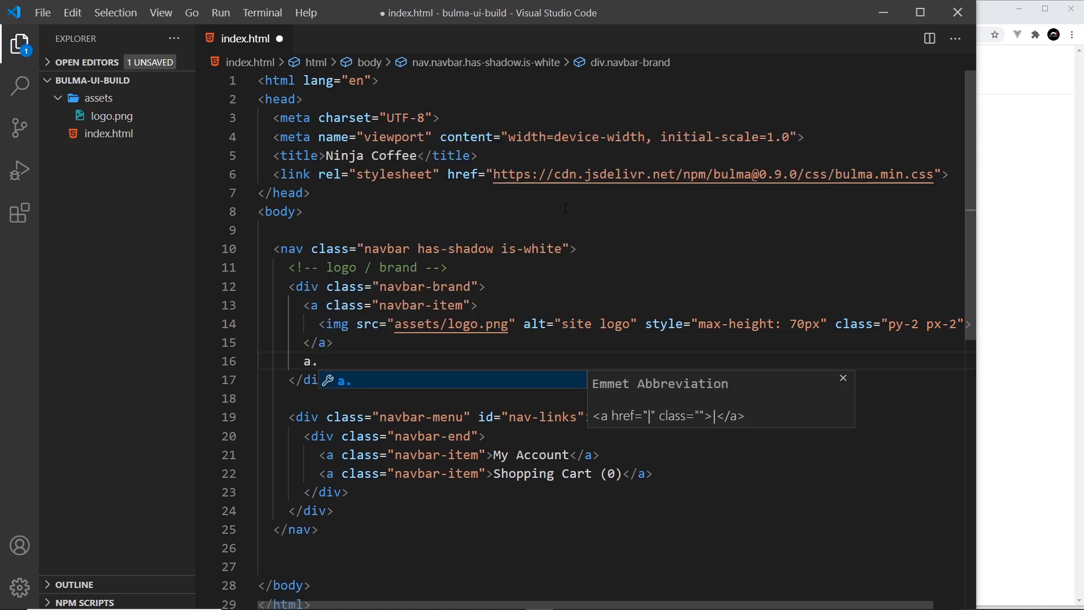
{"action": "type", "text": "navbar-burger\"></a>"}
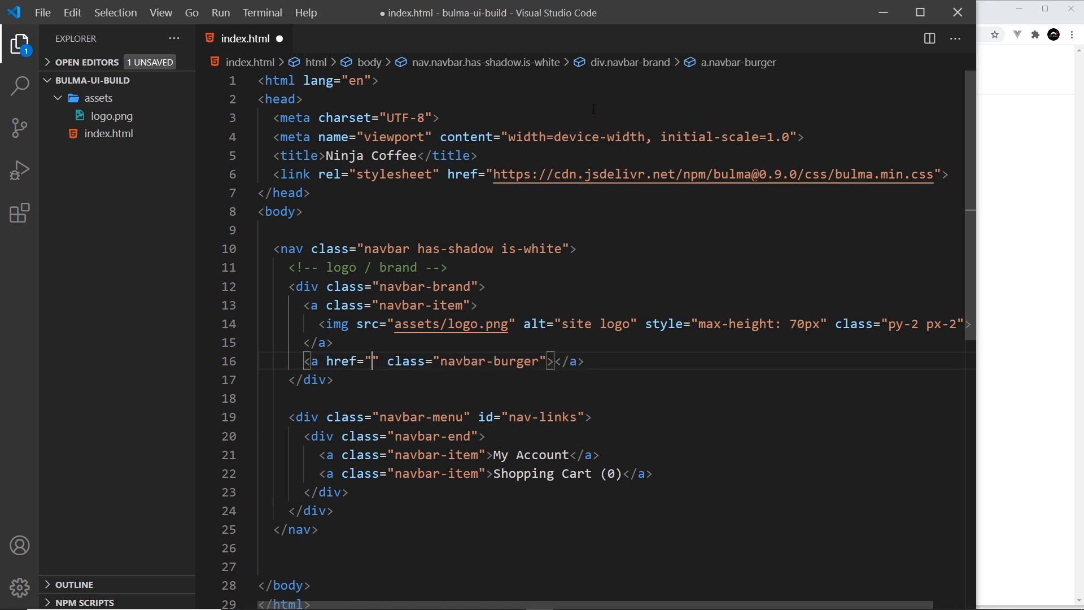
{"action": "double_click", "coordinate": [342, 361]}
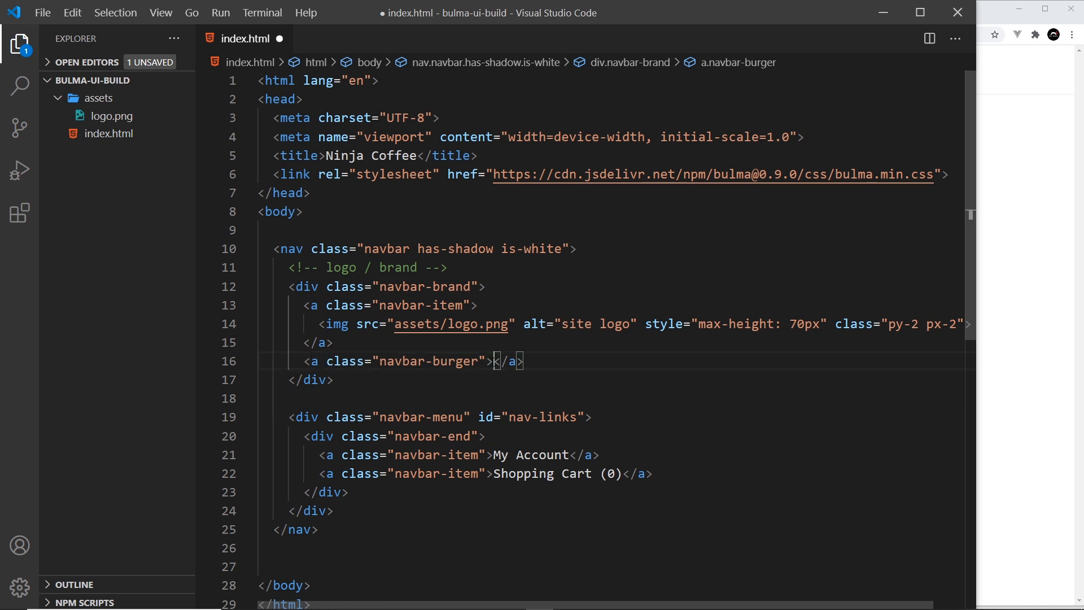
{"action": "type", "text": "<span></span>"}
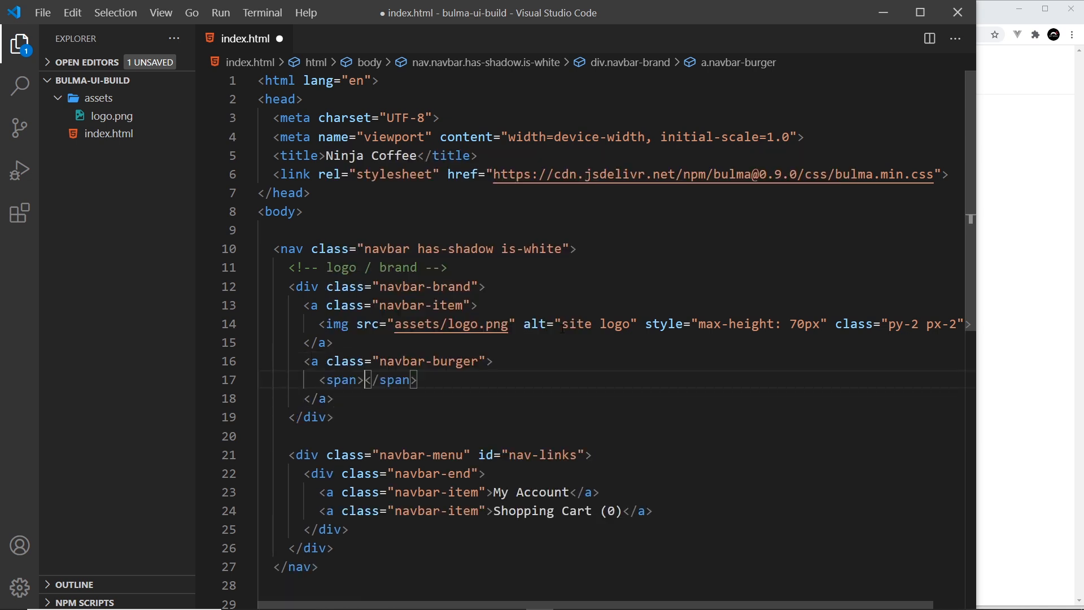
{"action": "key", "text": "Enter"}
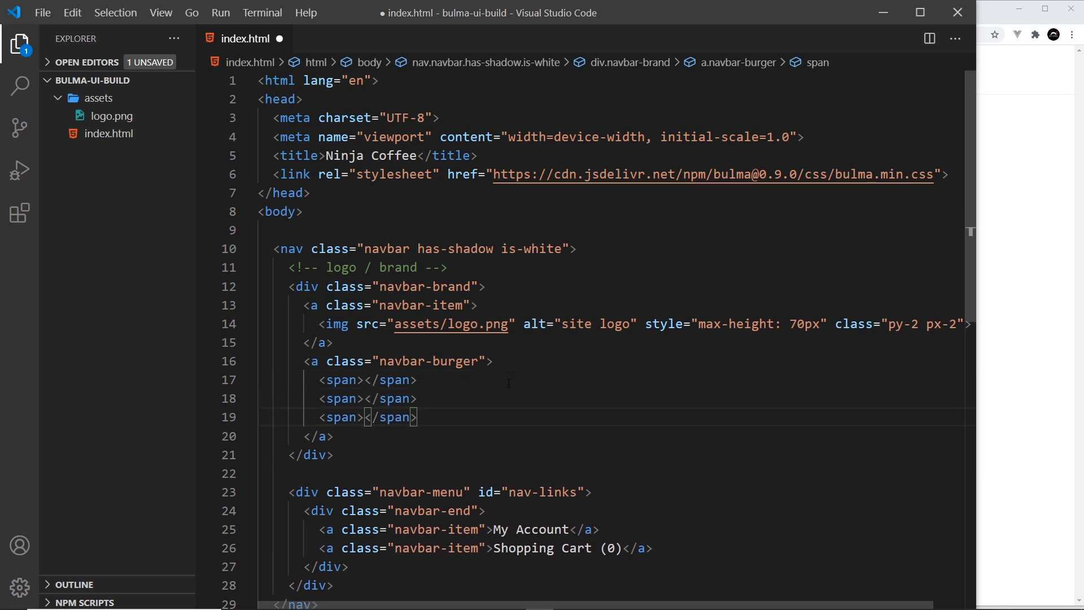
{"action": "key", "text": "ctrl+s"}
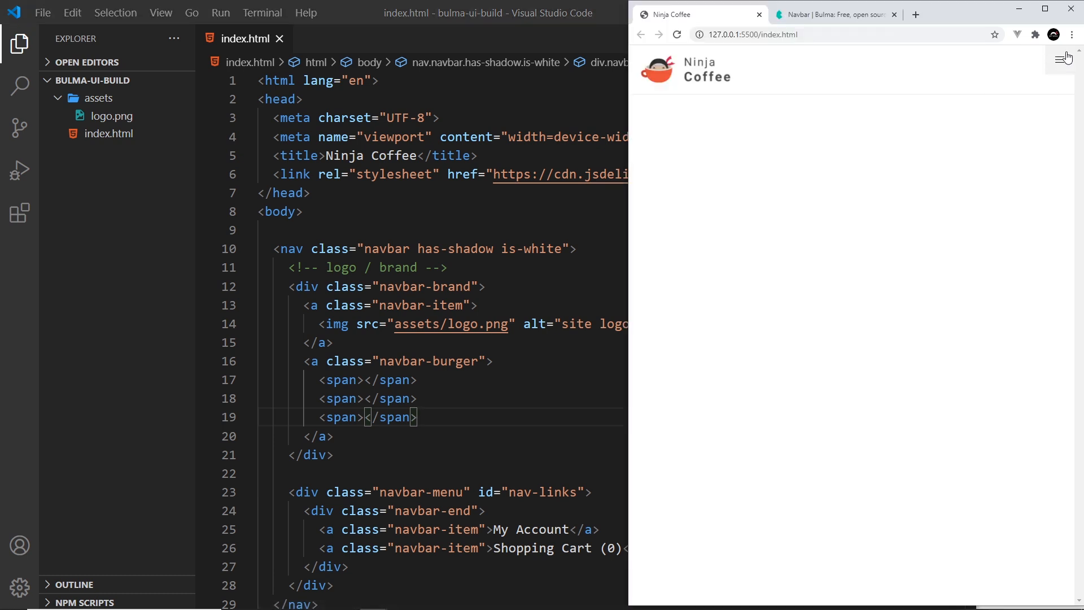
{"action": "mouse_move", "coordinate": [1061, 64]}
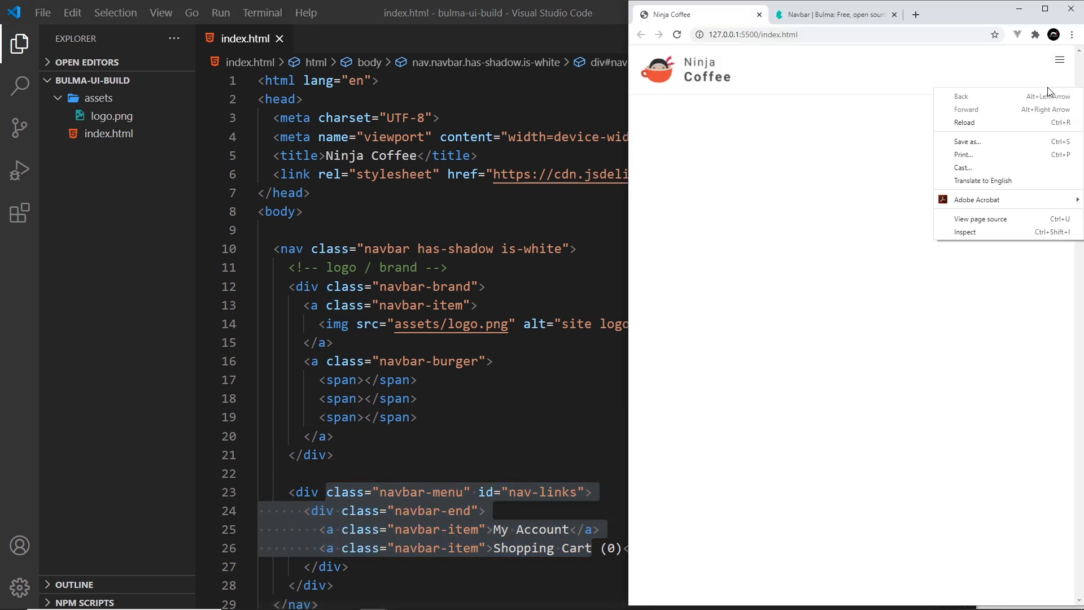
Inspect the nav-links menu element in DevTools, then close DevTools for the full-width page.
{"action": "left_click", "coordinate": [965, 232]}
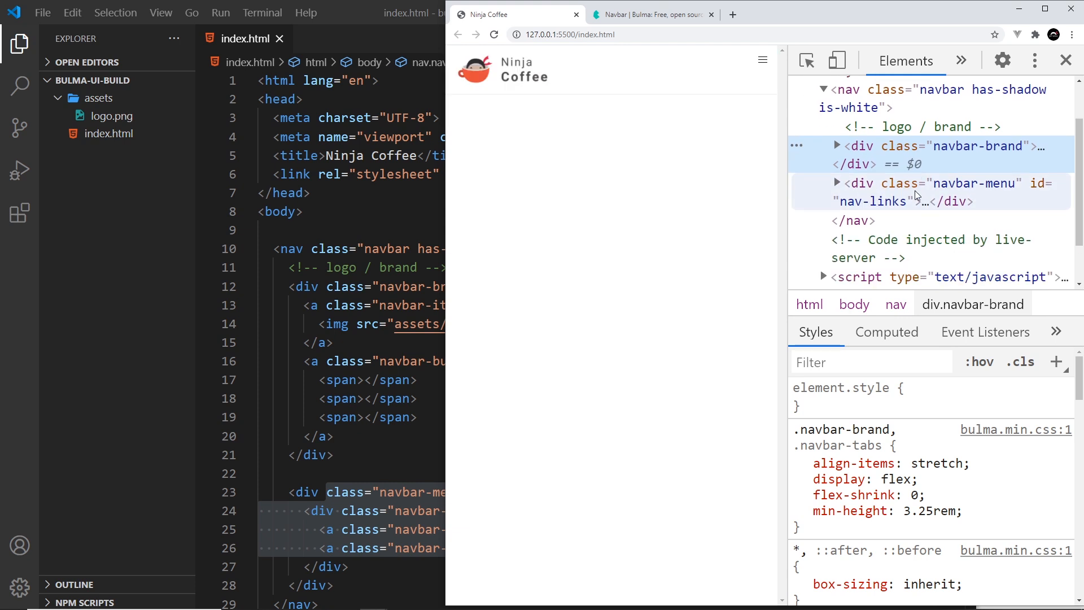
{"action": "left_click", "coordinate": [933, 191]}
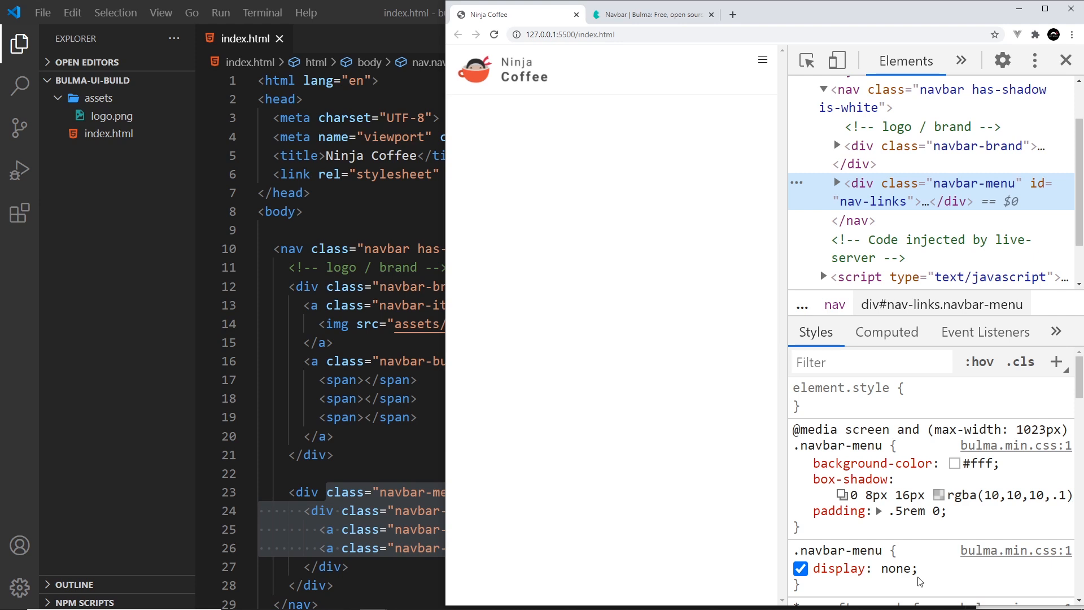
{"action": "mouse_move", "coordinate": [909, 567]}
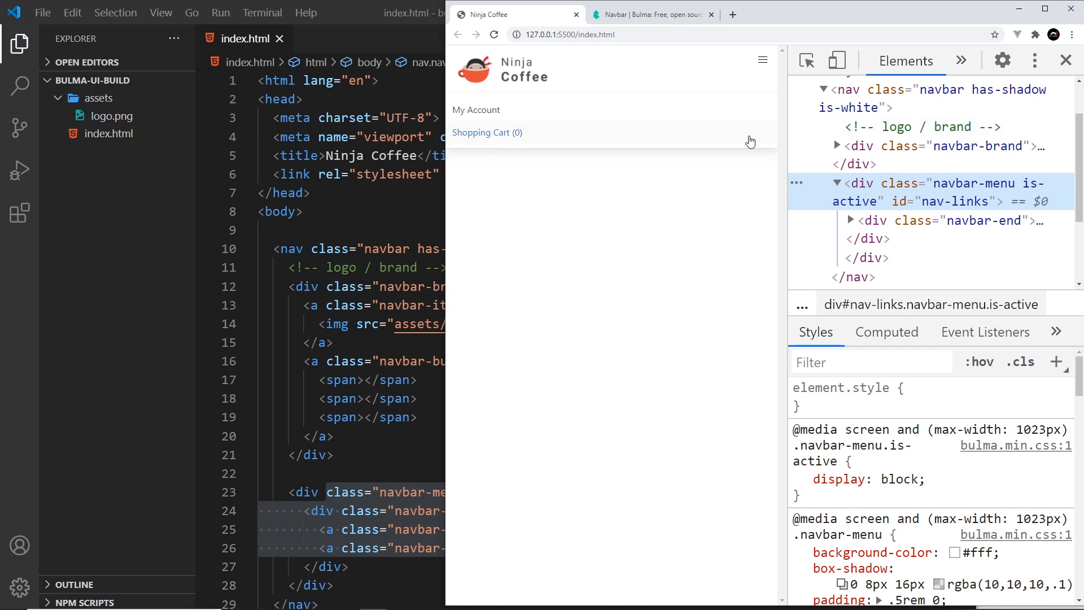
{"action": "mouse_move", "coordinate": [868, 170]}
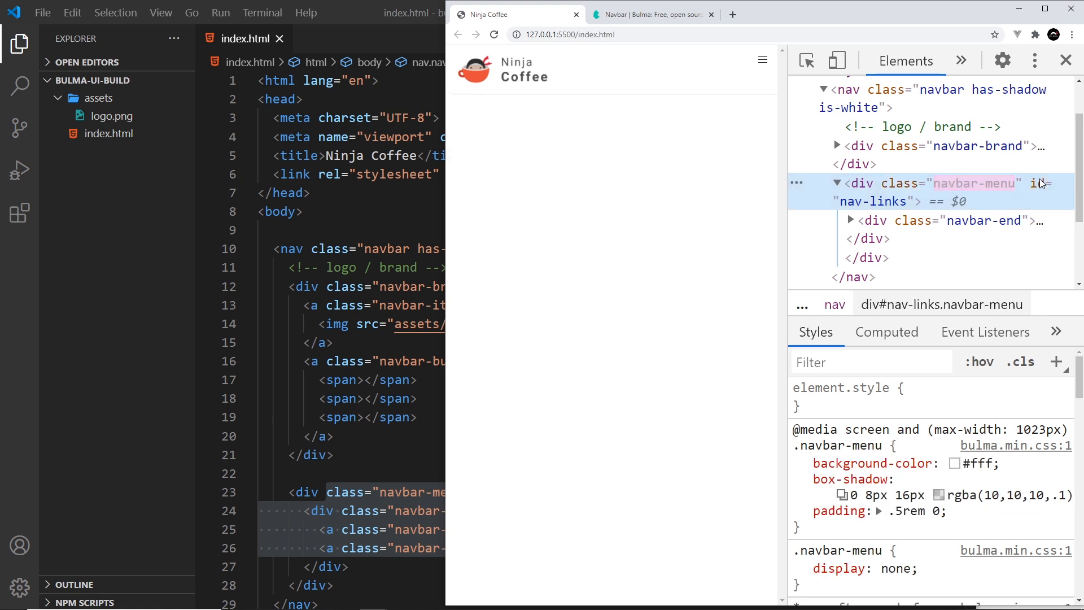
{"action": "mouse_move", "coordinate": [714, 194]}
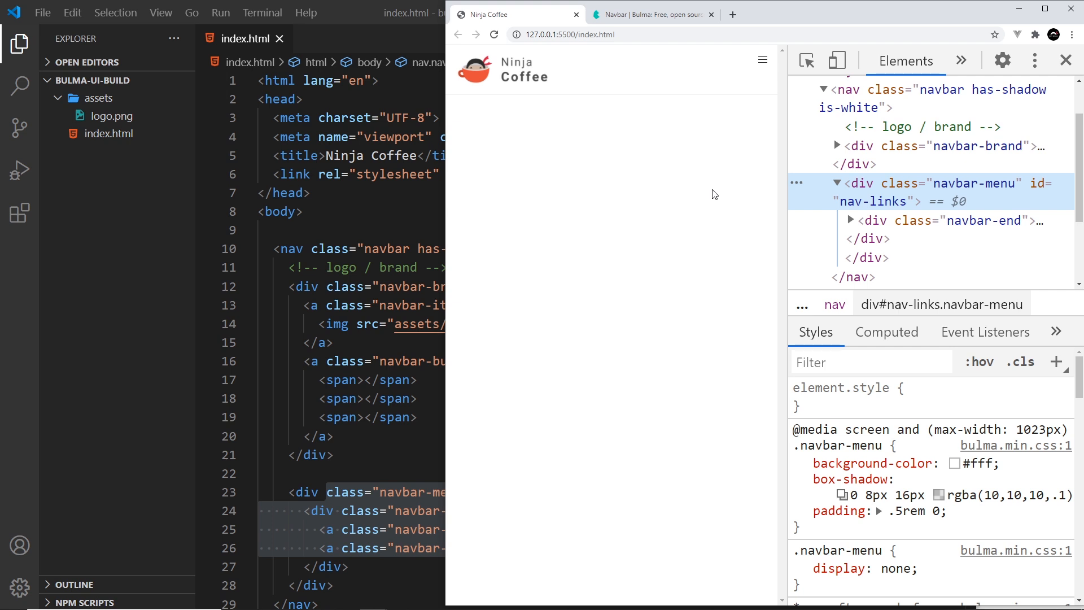
{"action": "mouse_move", "coordinate": [769, 264]}
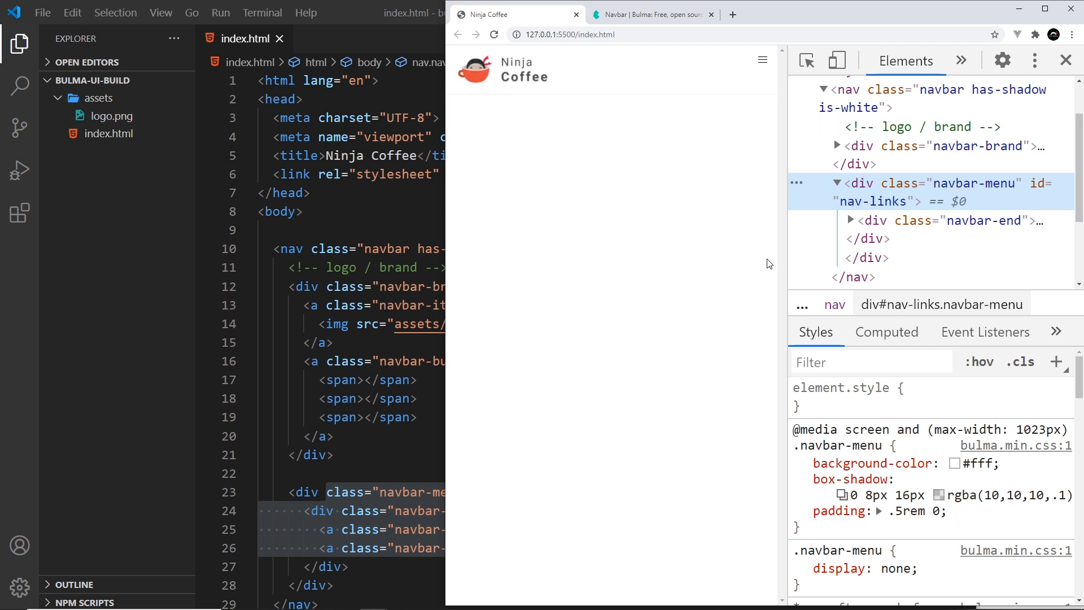
{"action": "left_click", "coordinate": [1065, 60]}
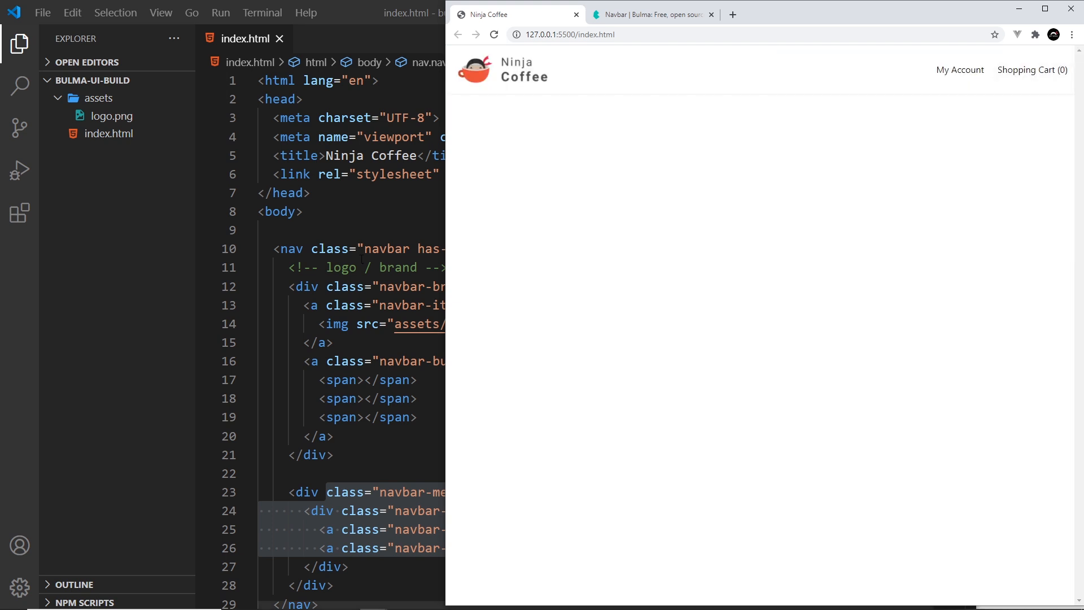
Start index.js with a '// mobile menu' comment.
{"action": "left_click", "coordinate": [108, 133]}
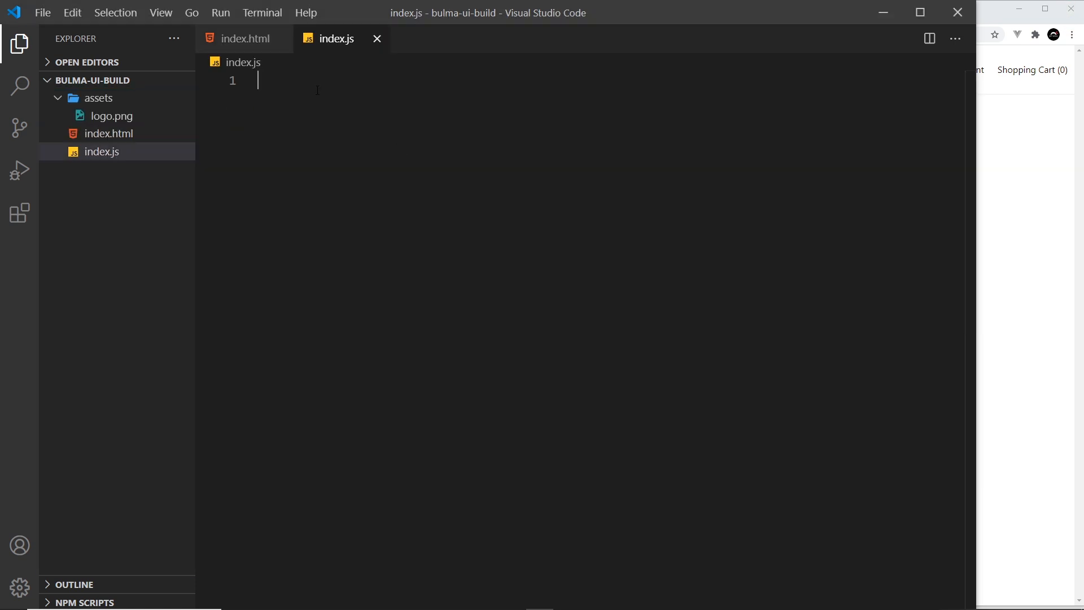
{"action": "type", "text": "// m"}
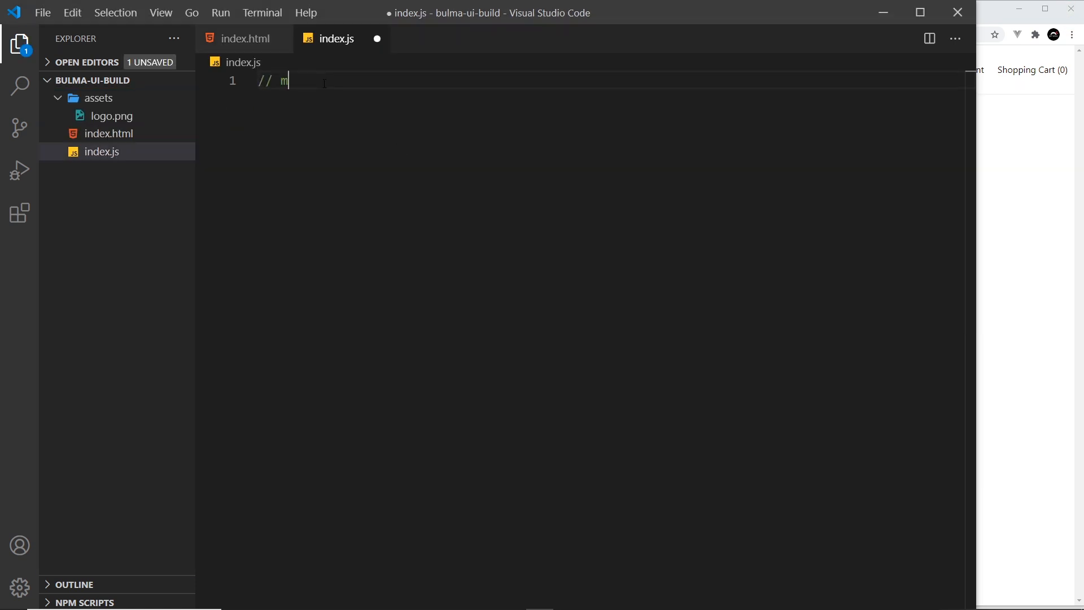
{"action": "type", "text": "obile menue"}
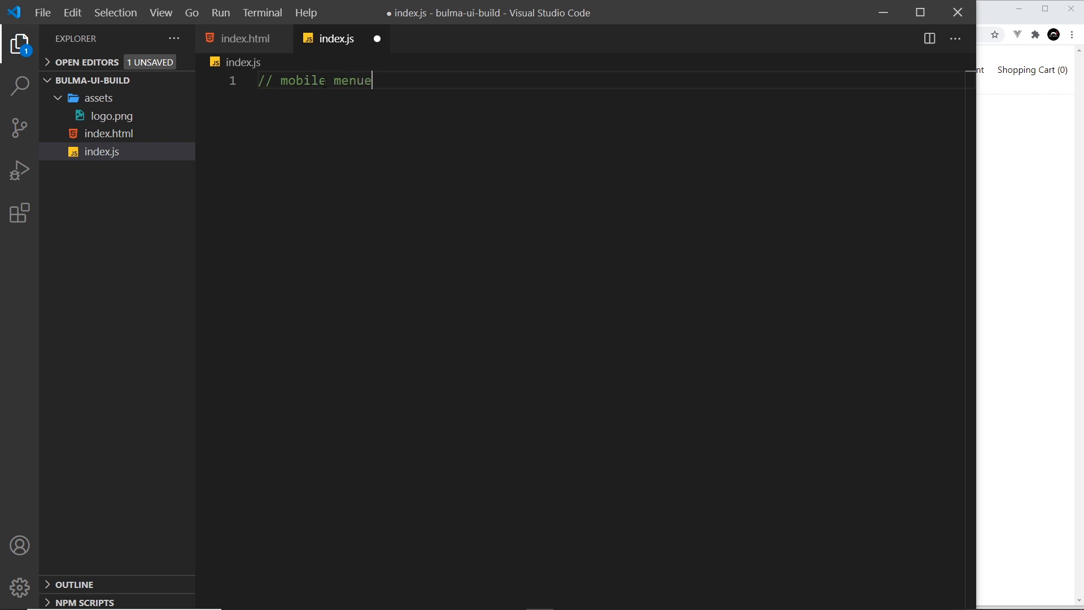
{"action": "key", "text": "Backspace"}
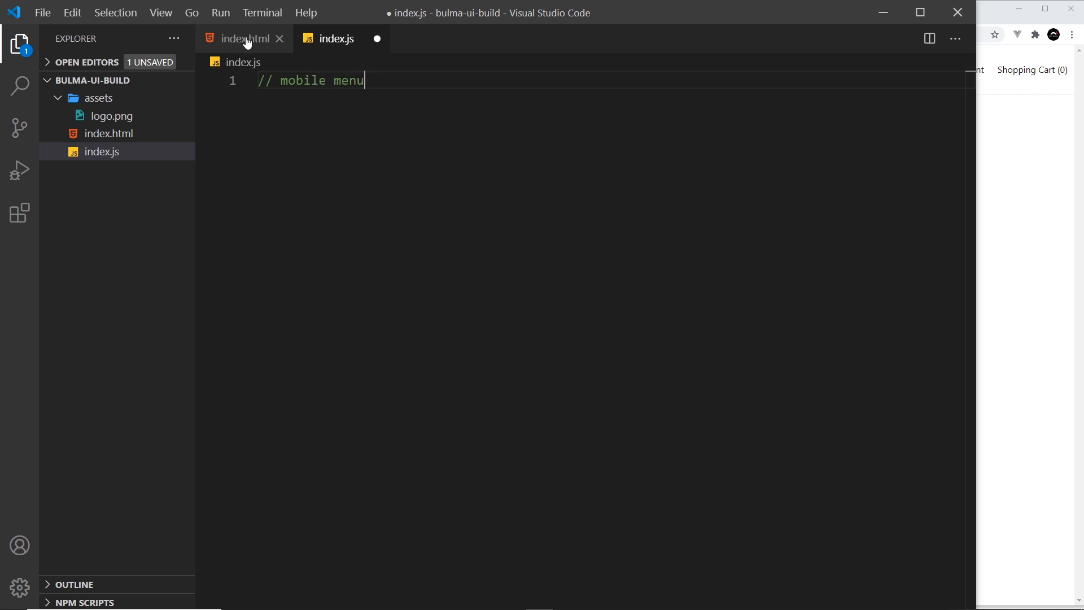
Add a script tag with an empty src attribute near the end of index.html.
{"action": "left_click", "coordinate": [243, 39]}
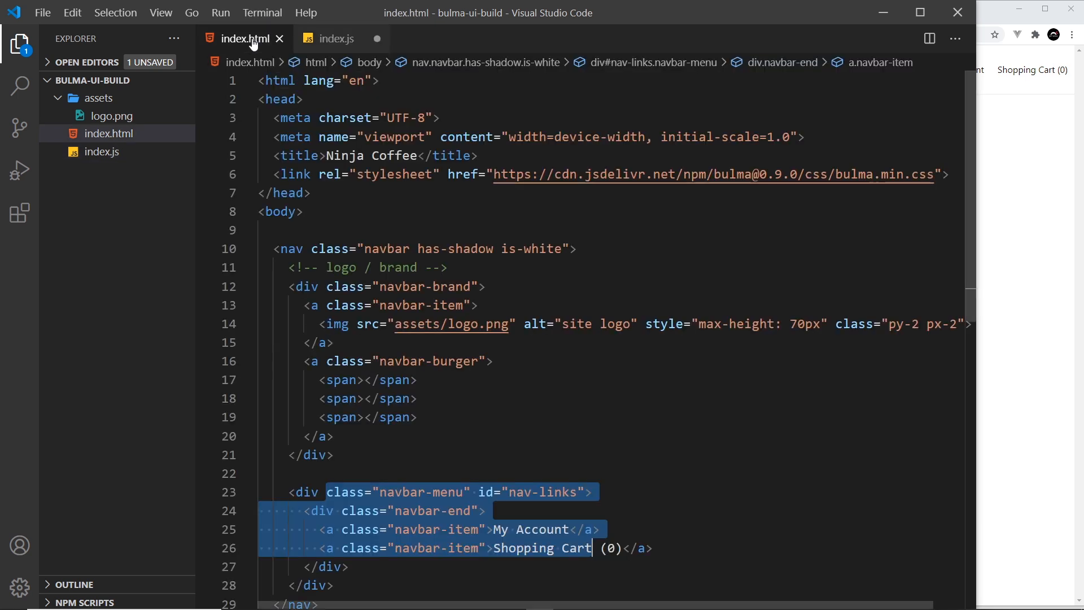
{"action": "scroll", "scroll_direction": "down", "scroll_amount": 3}
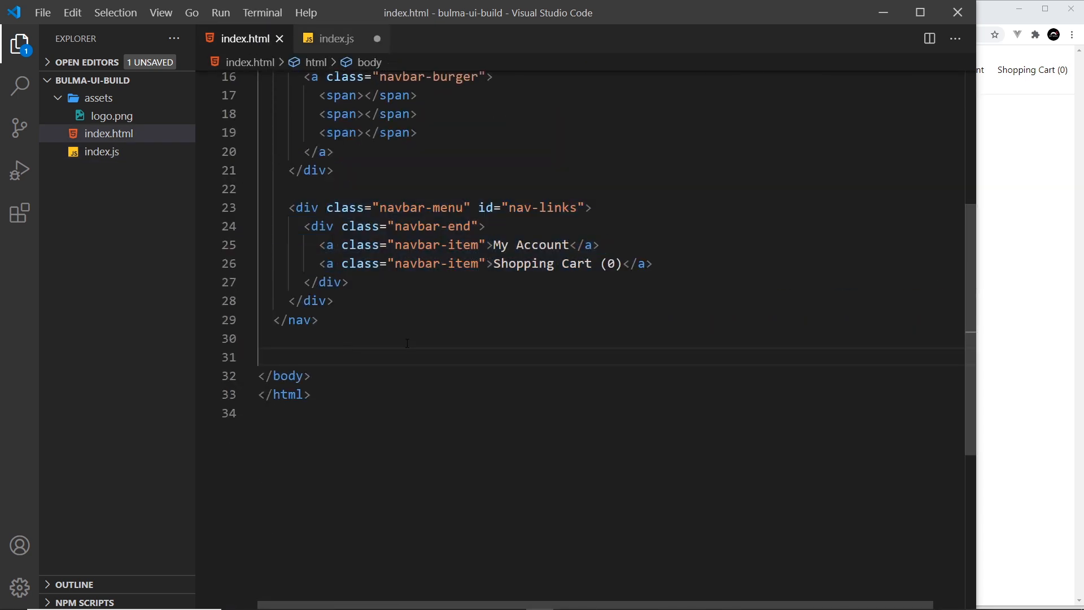
{"action": "type", "text": "script></script>"}
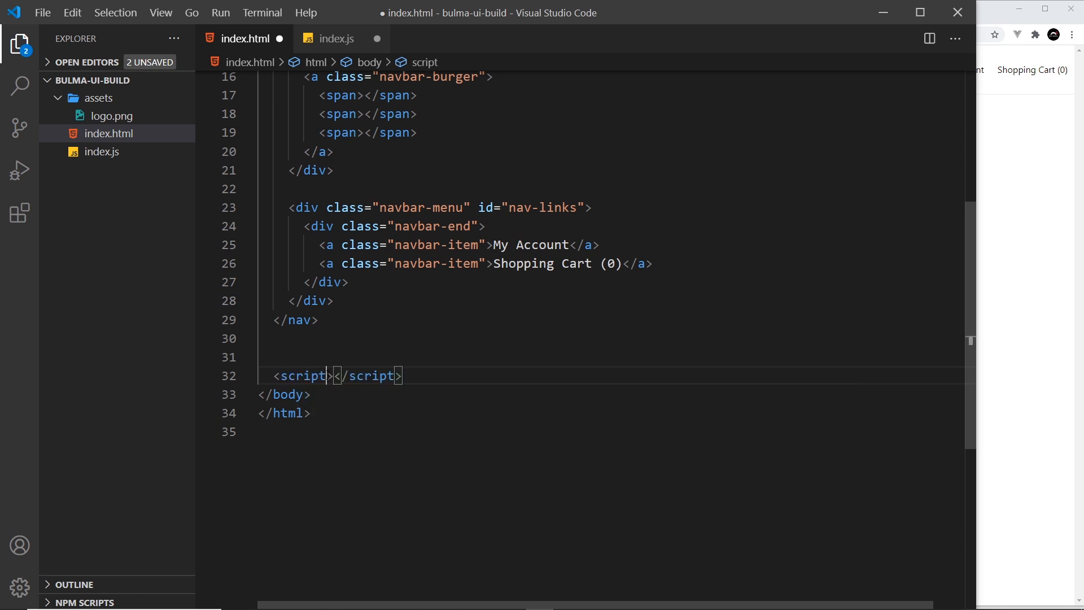
{"action": "type", "text": "src=\"\""}
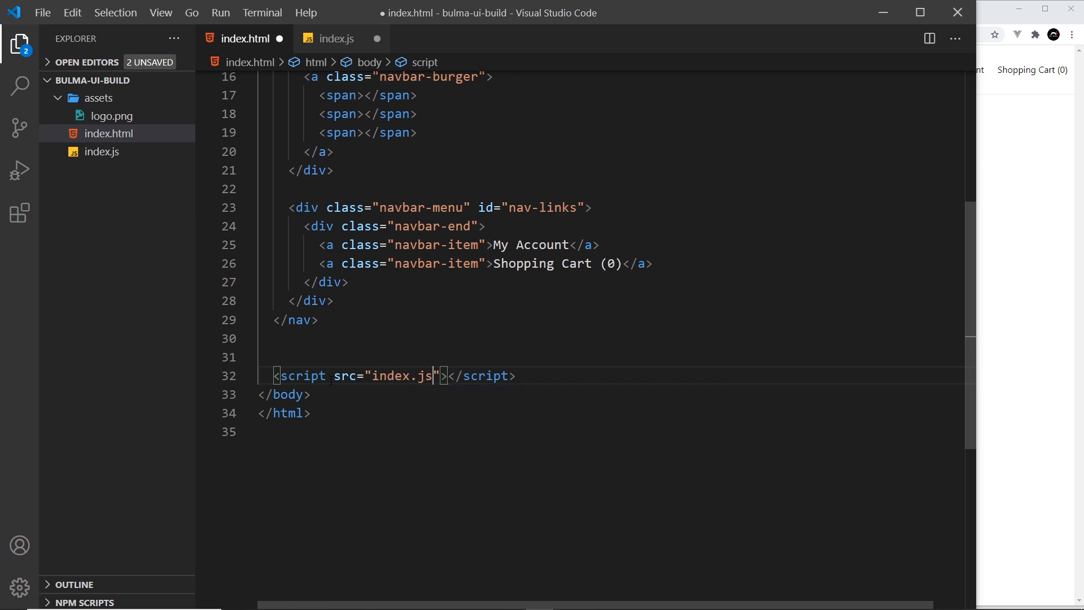
Switch to index.js and highlight the #burger selector in its querySelector constant.
{"action": "left_click", "coordinate": [337, 39]}
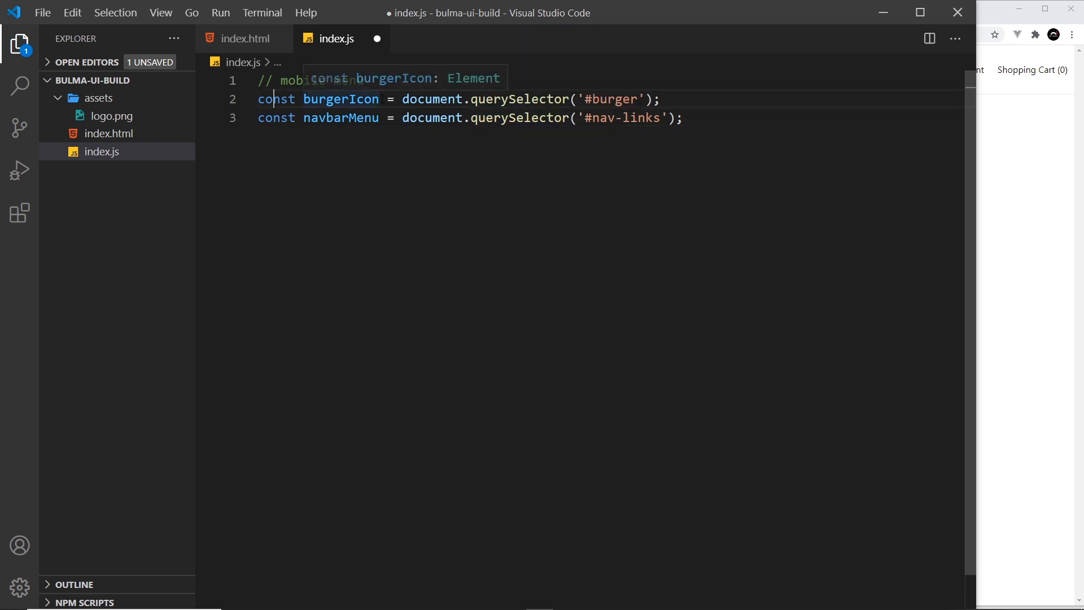
{"action": "double_click", "coordinate": [429, 99]}
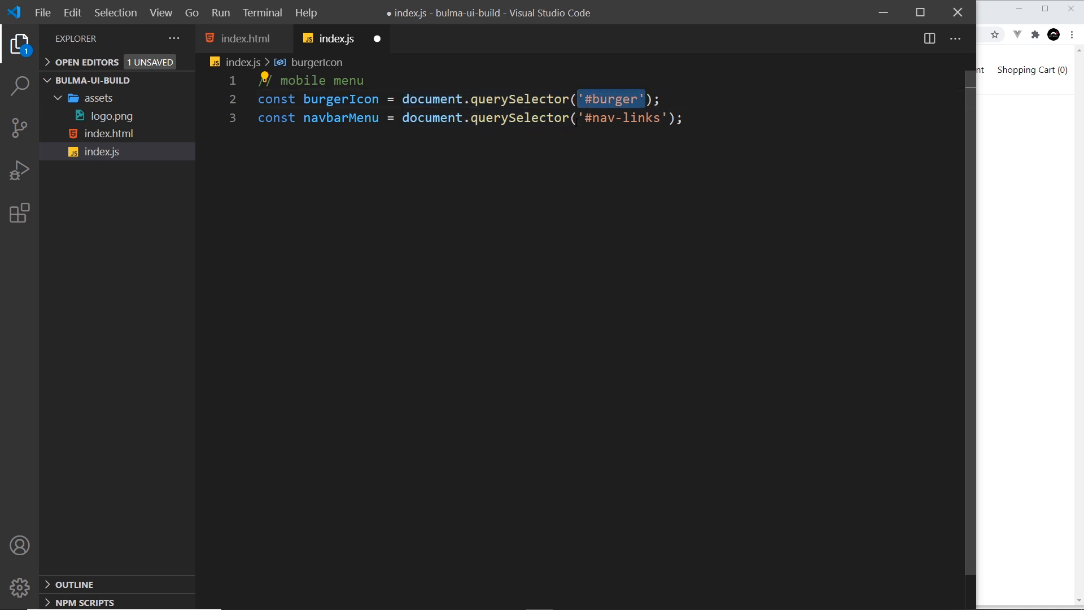
Type 'burger' into the burger link markup near the top of index.html.
{"action": "left_click", "coordinate": [243, 38]}
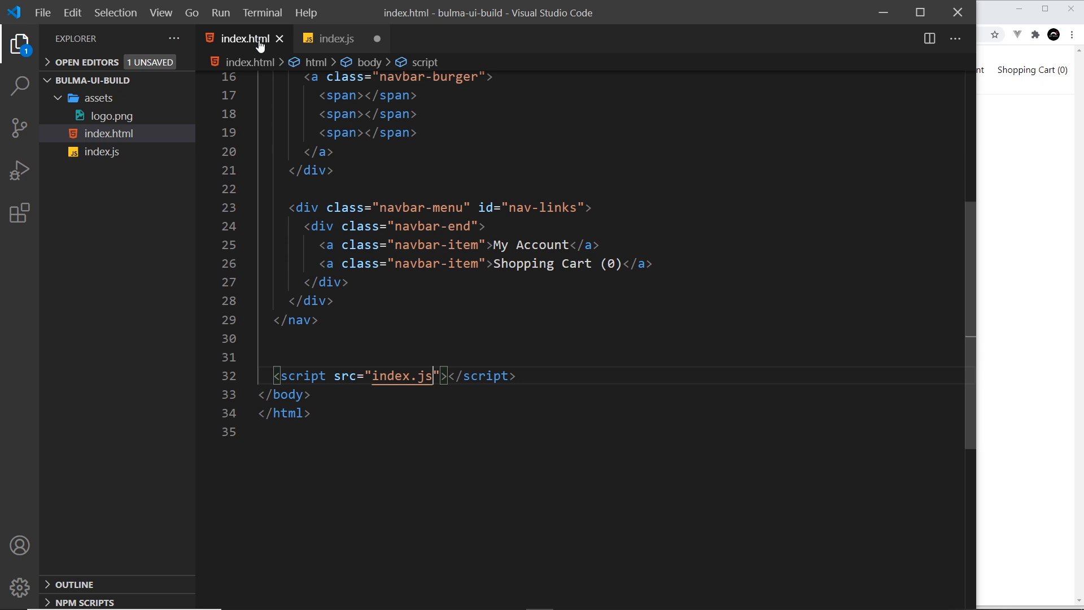
{"action": "scroll", "scroll_direction": "up", "scroll_amount": 3}
{"action": "type", "text": " id=\""}
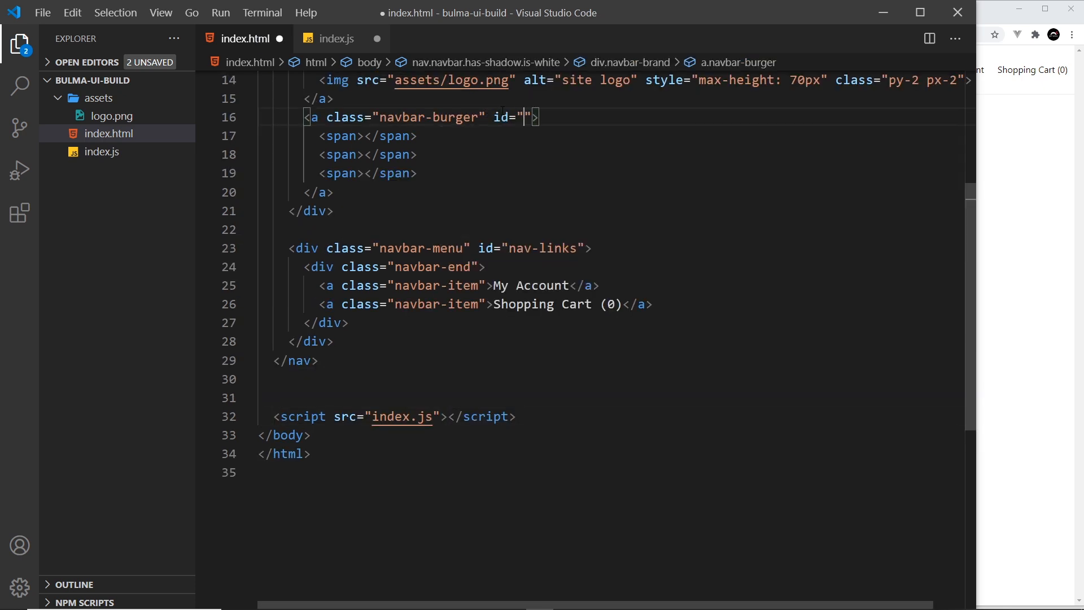
{"action": "type", "text": "burger"}
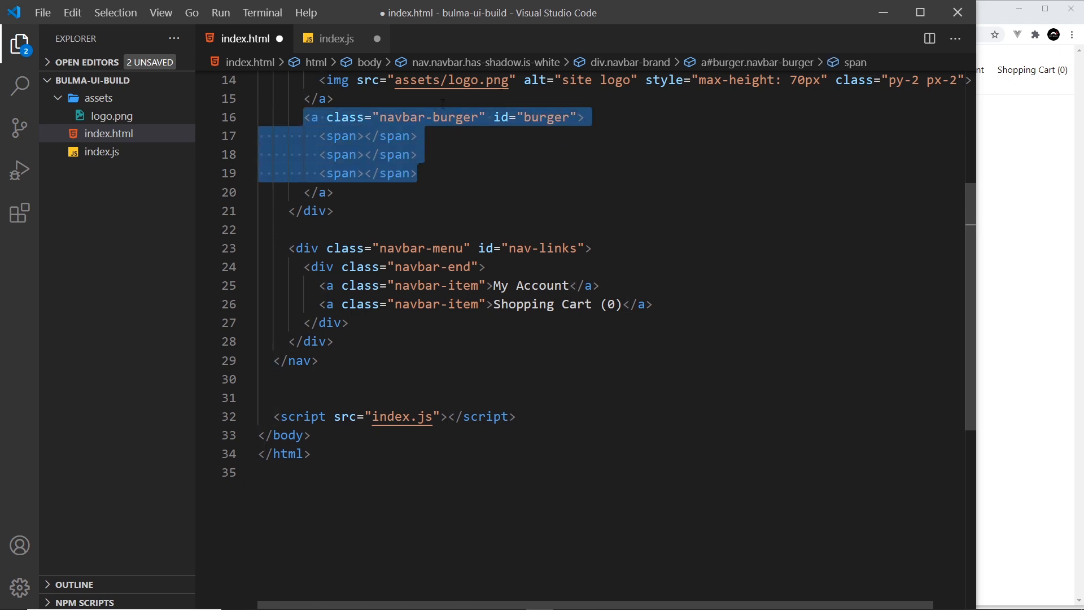
Compare burgerIcon and nav-links against index.html, then open a blank line below the constants.
{"action": "left_click", "coordinate": [337, 39]}
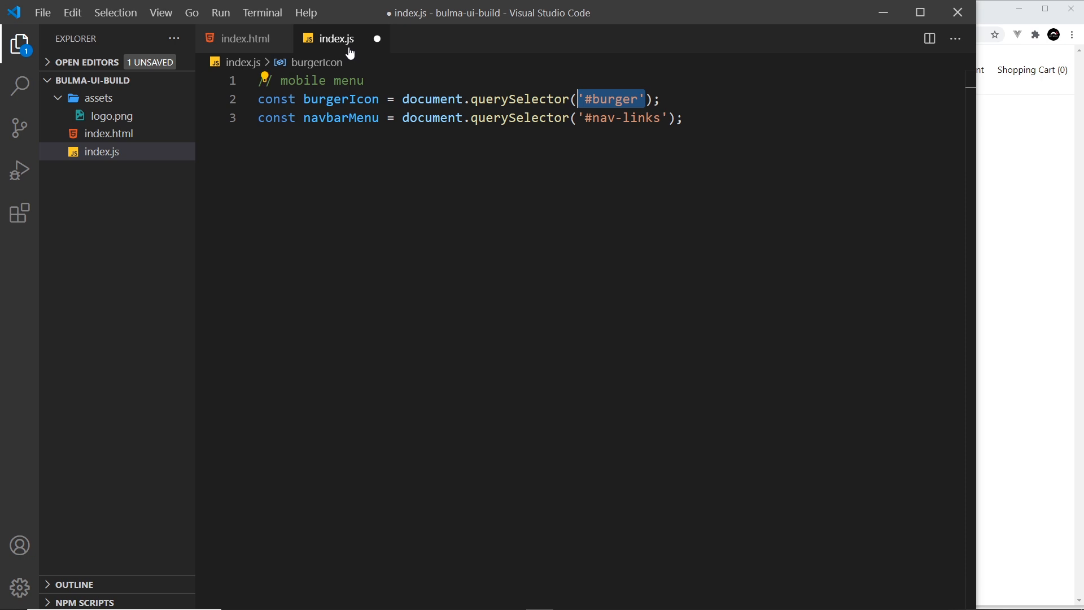
{"action": "double_click", "coordinate": [340, 99]}
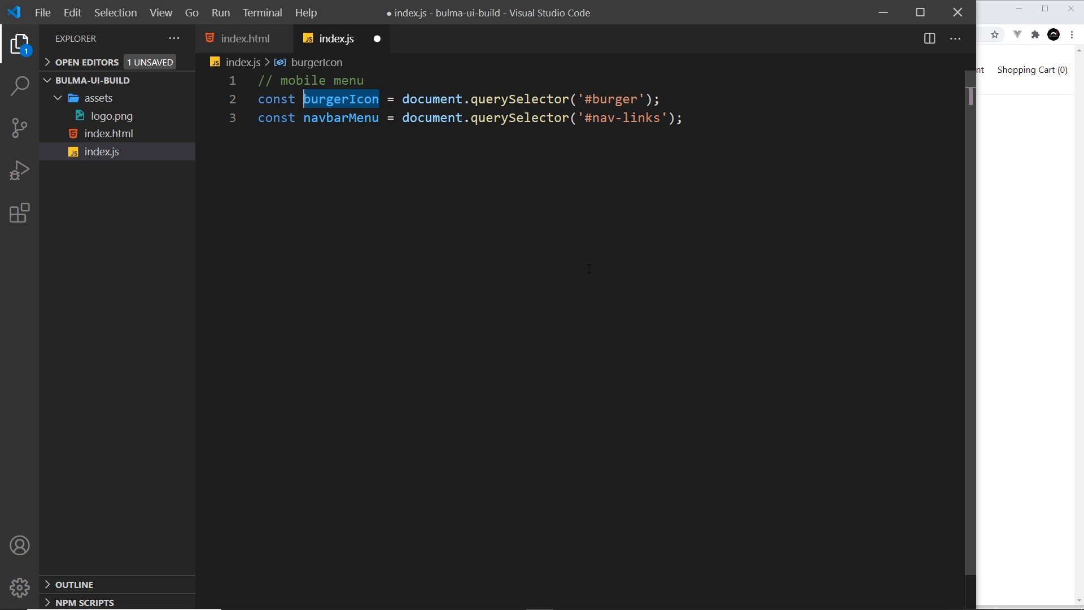
{"action": "mouse_move", "coordinate": [713, 122]}
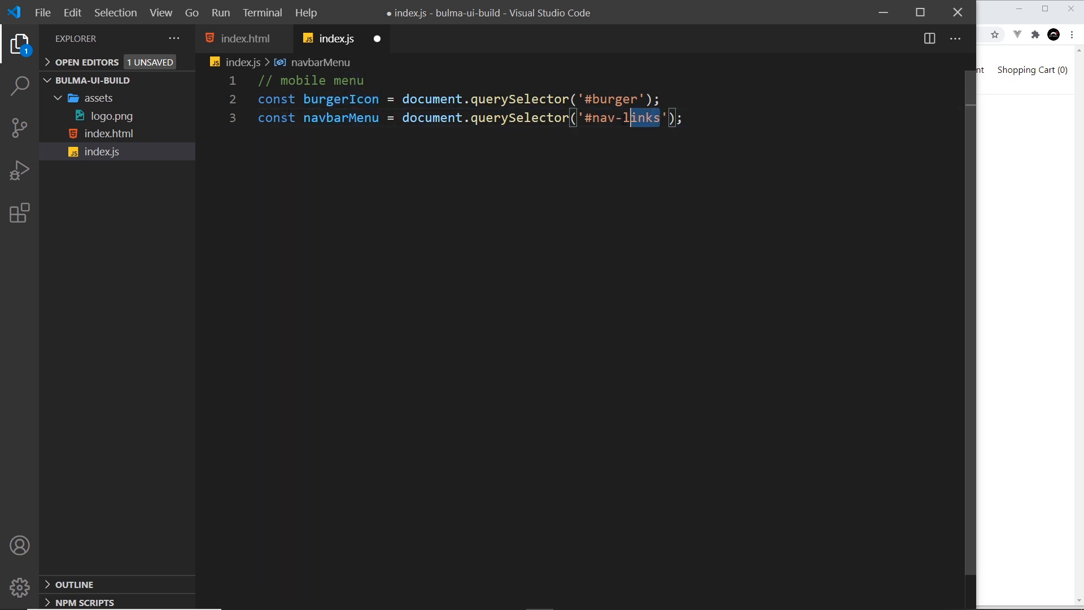
{"action": "left_click", "coordinate": [243, 38]}
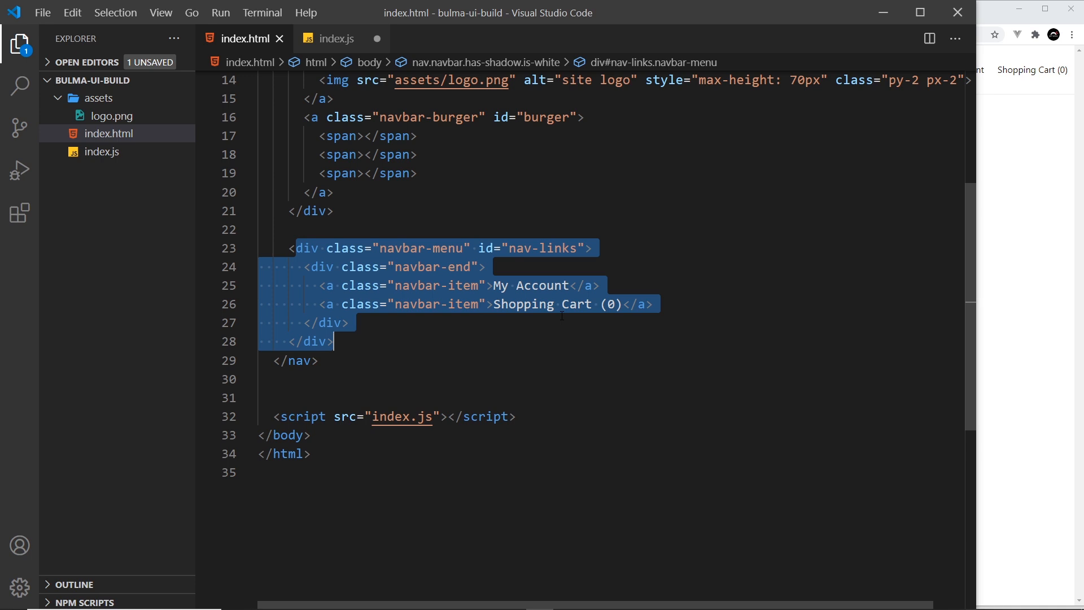
{"action": "mouse_move", "coordinate": [338, 39]}
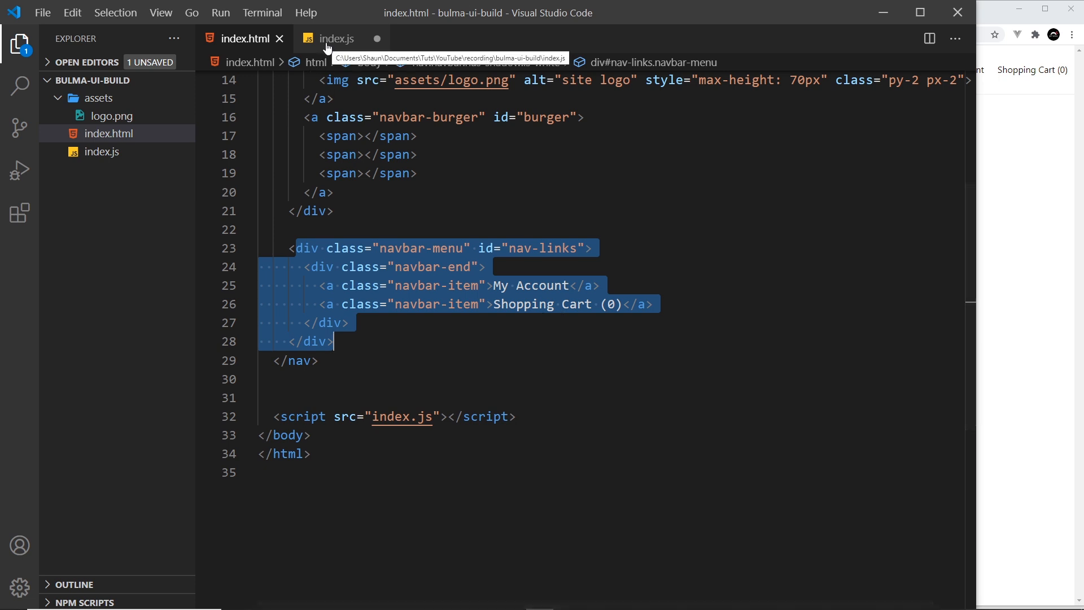
{"action": "left_click", "coordinate": [336, 39]}
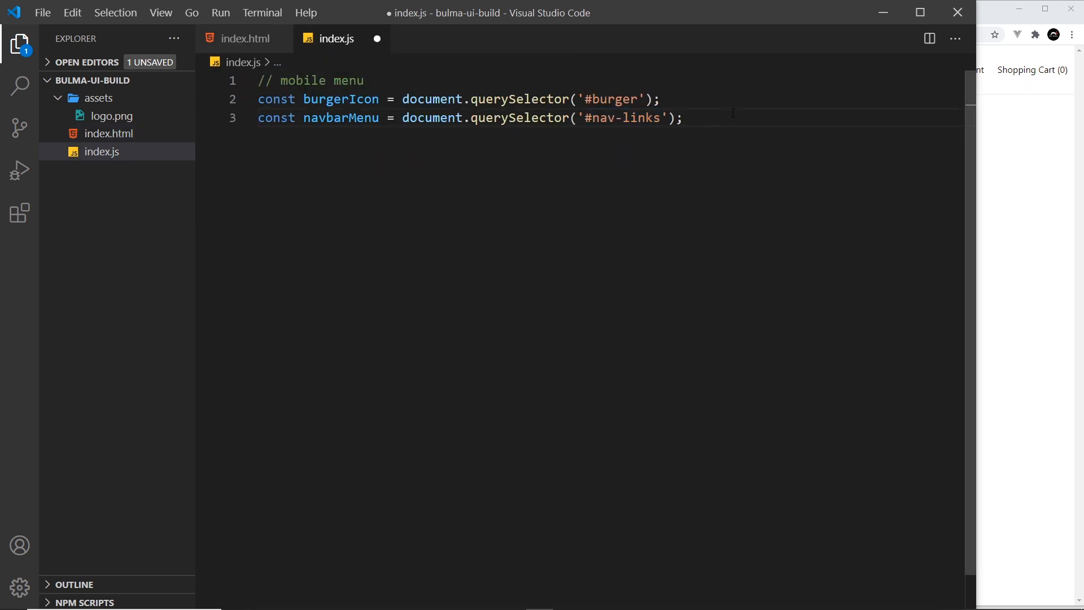
{"action": "key", "text": "Enter"}
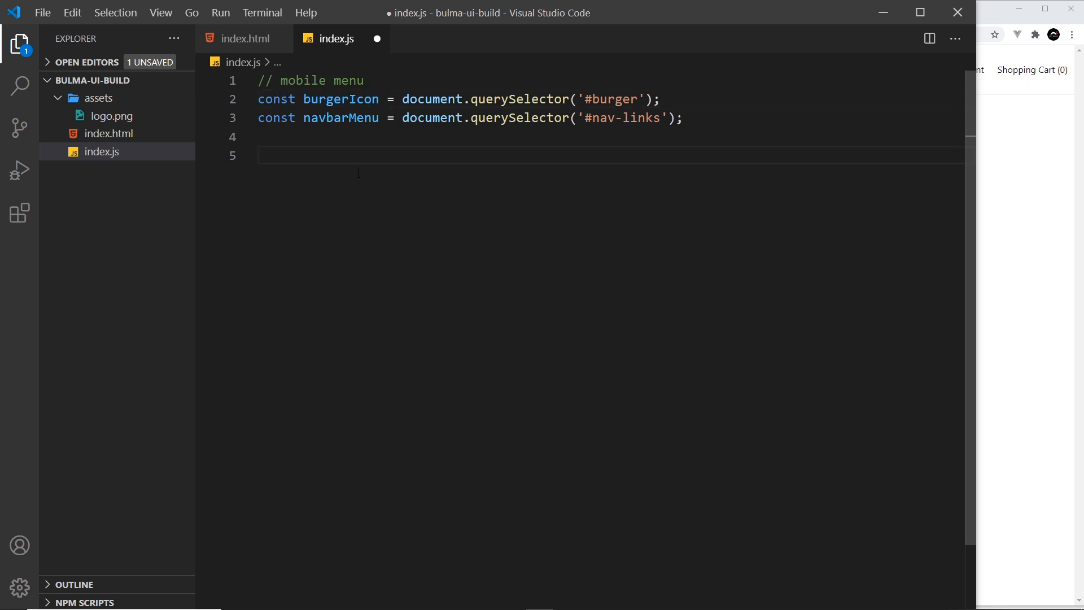
Add a burgerIcon 'click' listener that toggles 'is-active' on navbarMenu.classList.
{"action": "type", "text": "bur"}
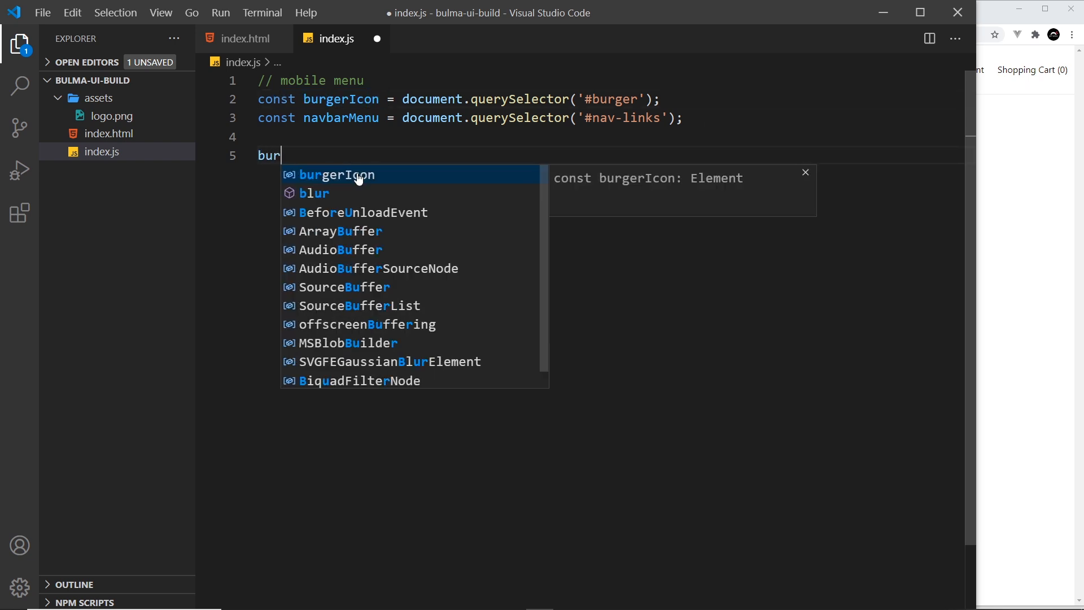
{"action": "type", "text": "gerIcon.addEventListener("}
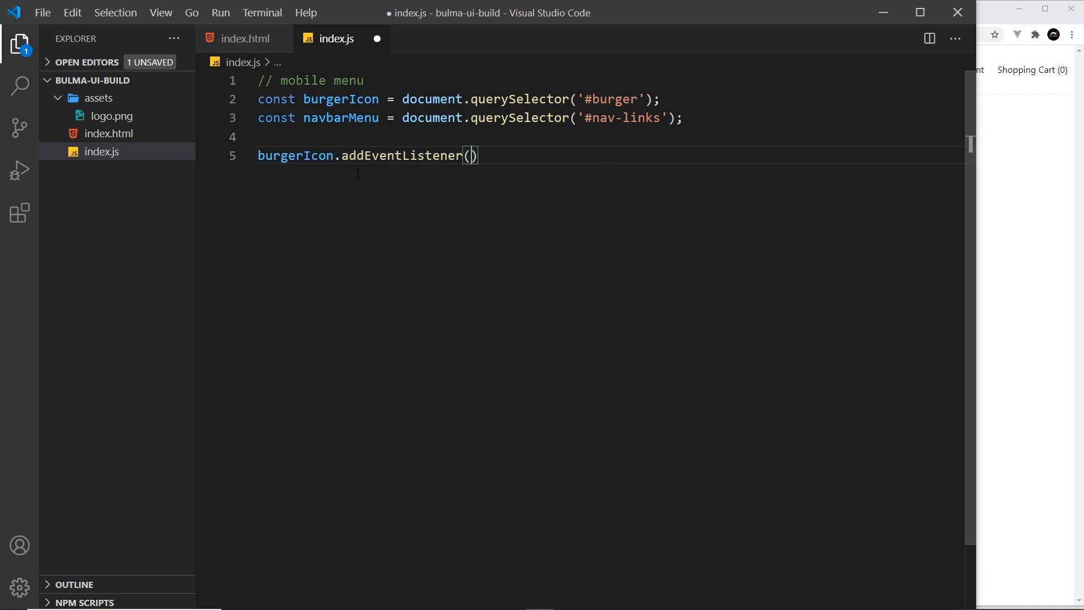
{"action": "type", "text": "''"}
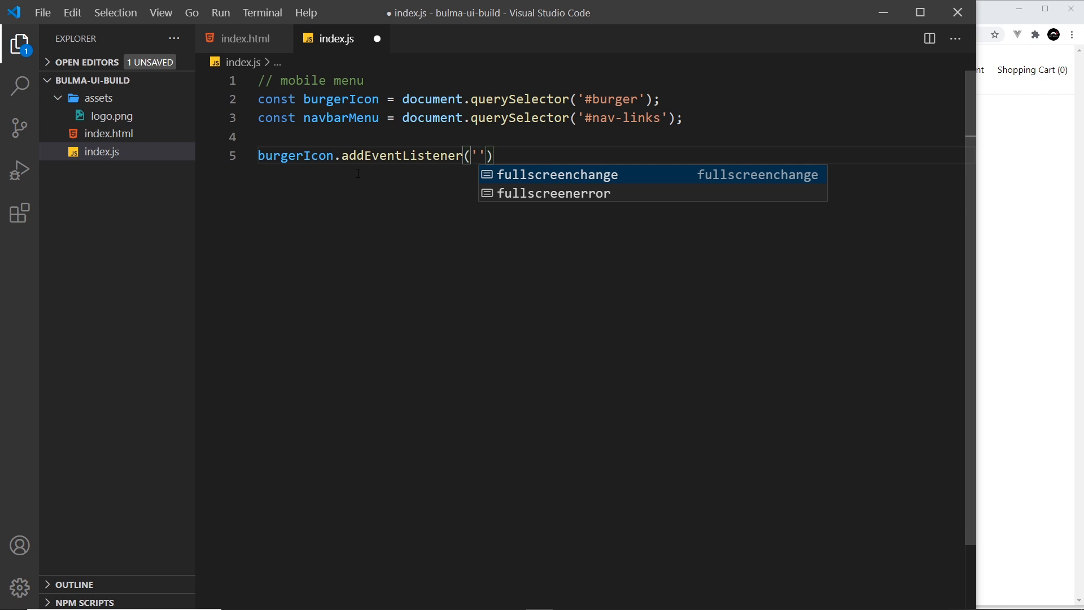
{"action": "type", "text": "click"}
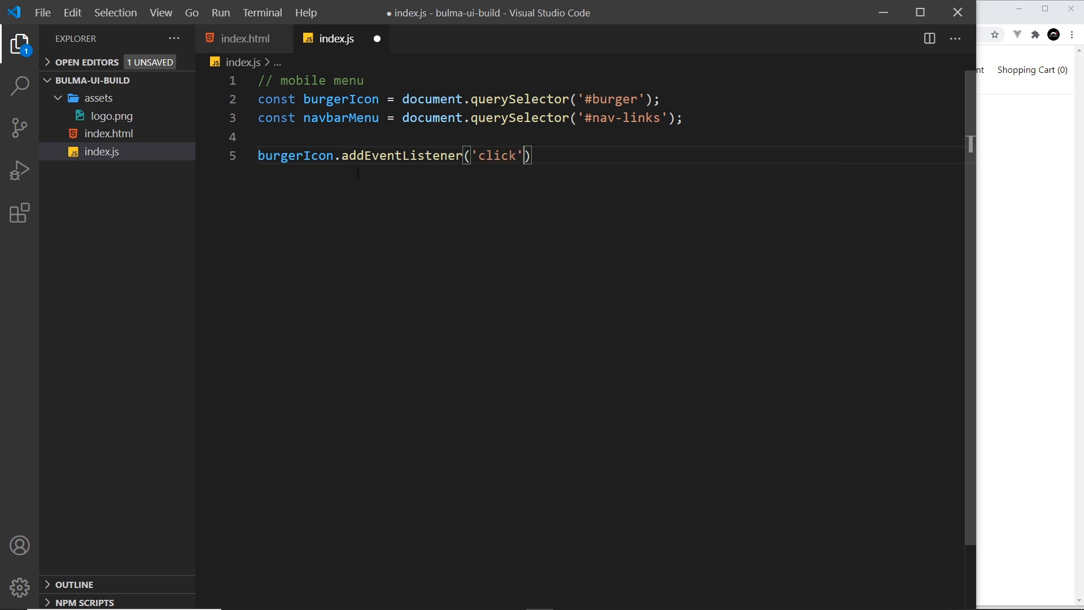
{"action": "type", "text": ", () => {"}
{"action": "type", "text": "n"}
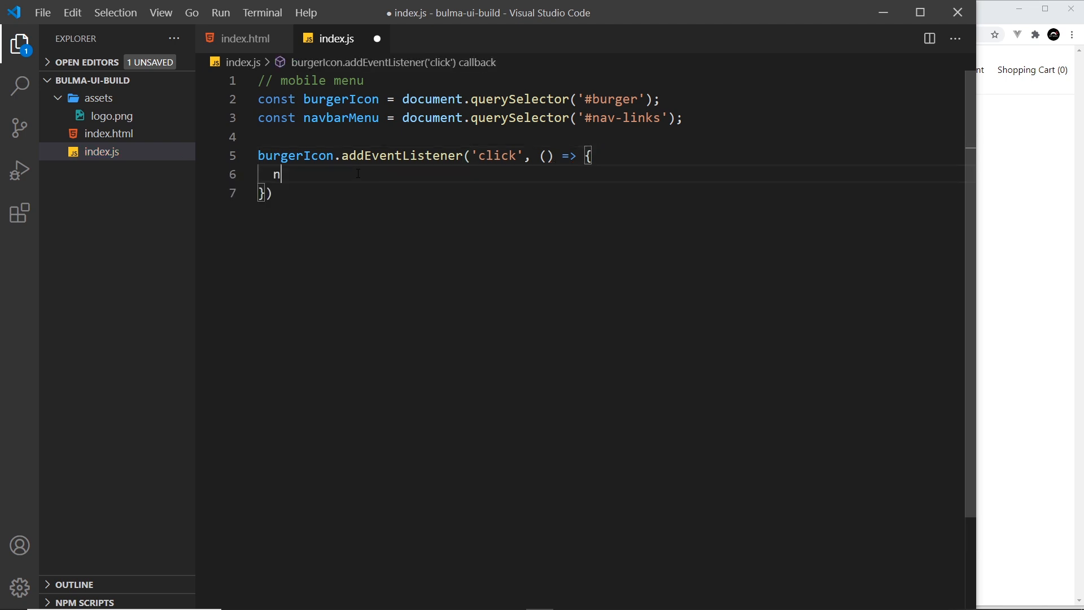
{"action": "type", "text": "avbarMenu"}
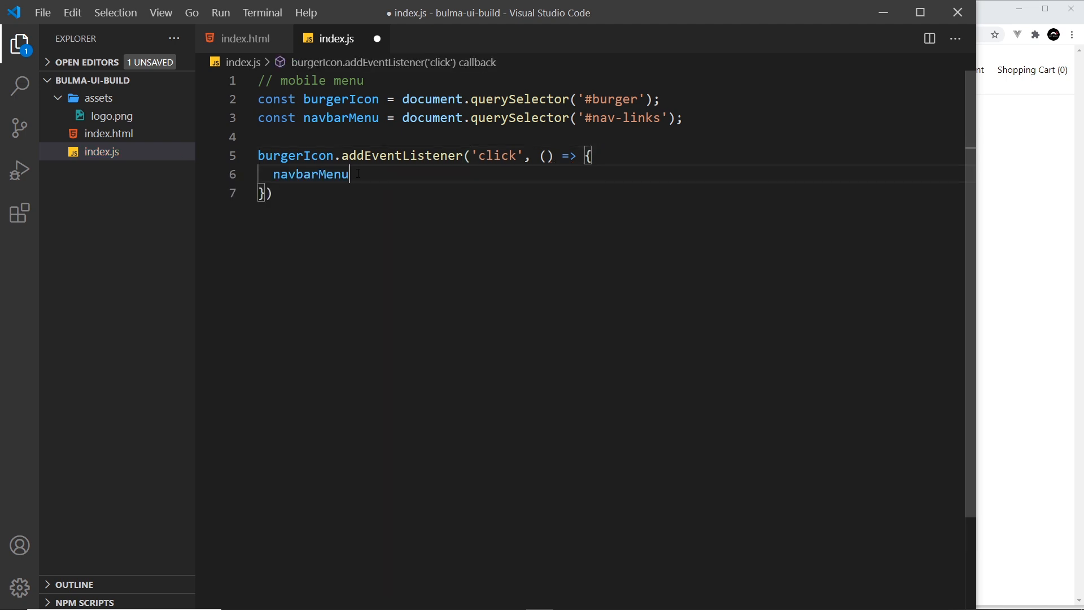
{"action": "type", "text": ".classList"}
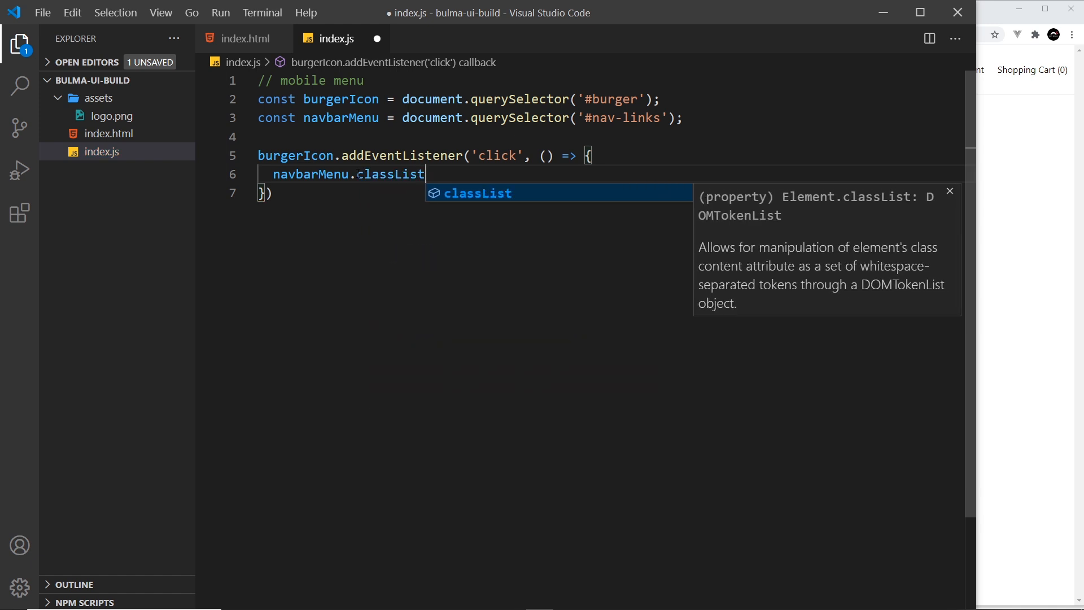
{"action": "type", "text": ".toggle('i"}
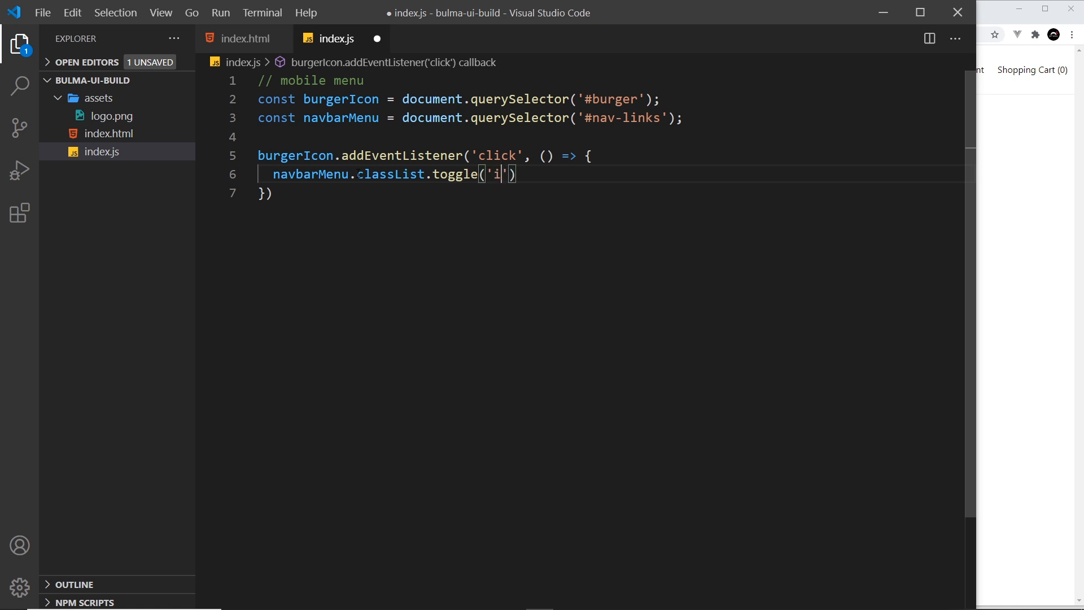
{"action": "type", "text": "s-active"}
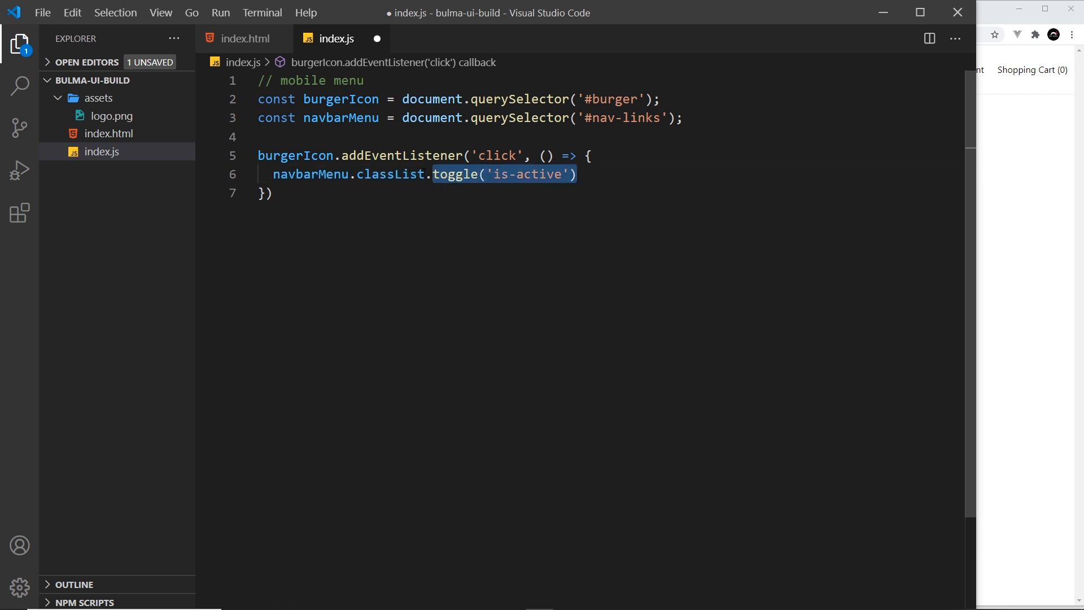
{"action": "left_click", "coordinate": [576, 174]}
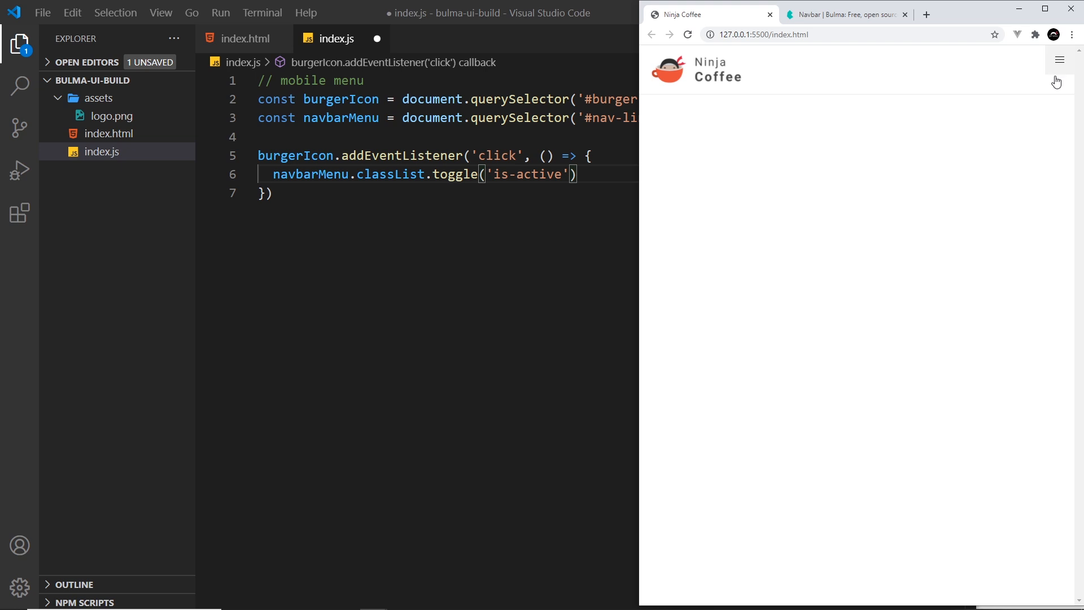
{"action": "mouse_move", "coordinate": [898, 166]}
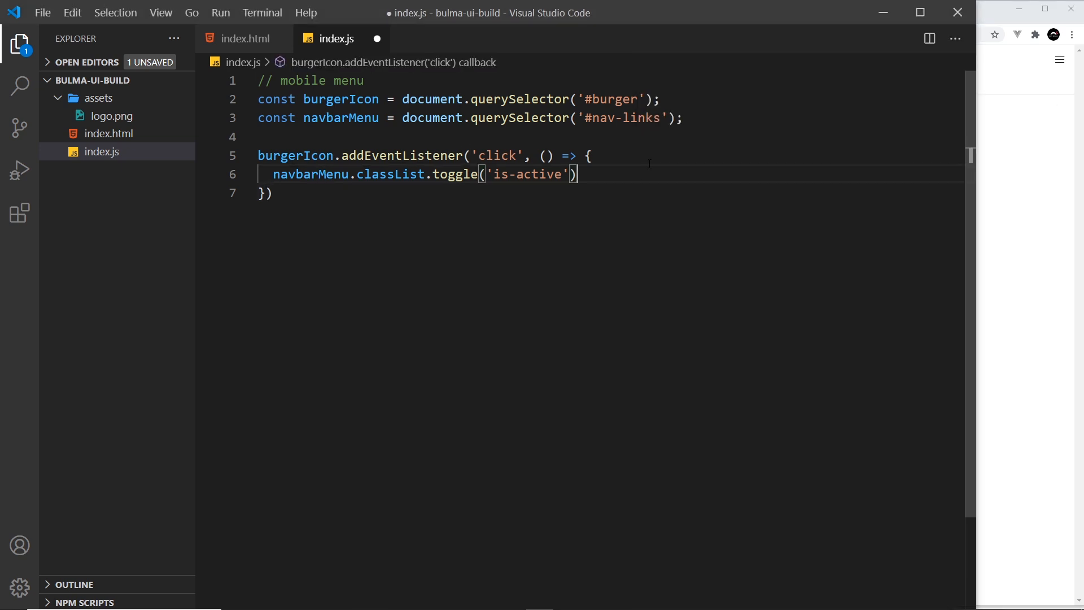
Save index.js so the formatter adds semicolons, then select the whole script.
{"action": "key", "text": "ctrl+s"}
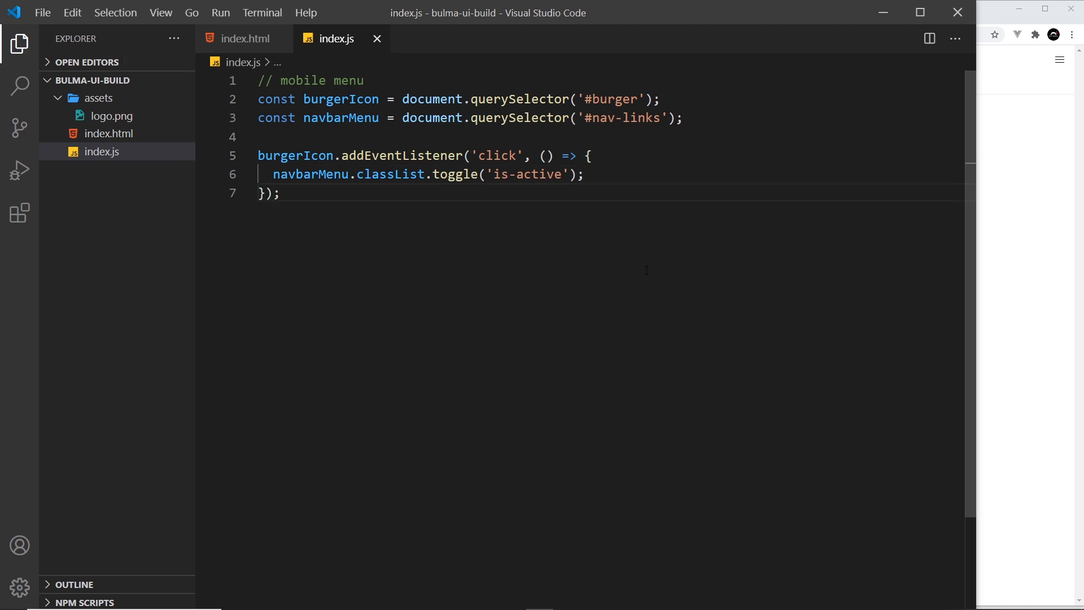
{"action": "key", "text": "ctrl+a"}
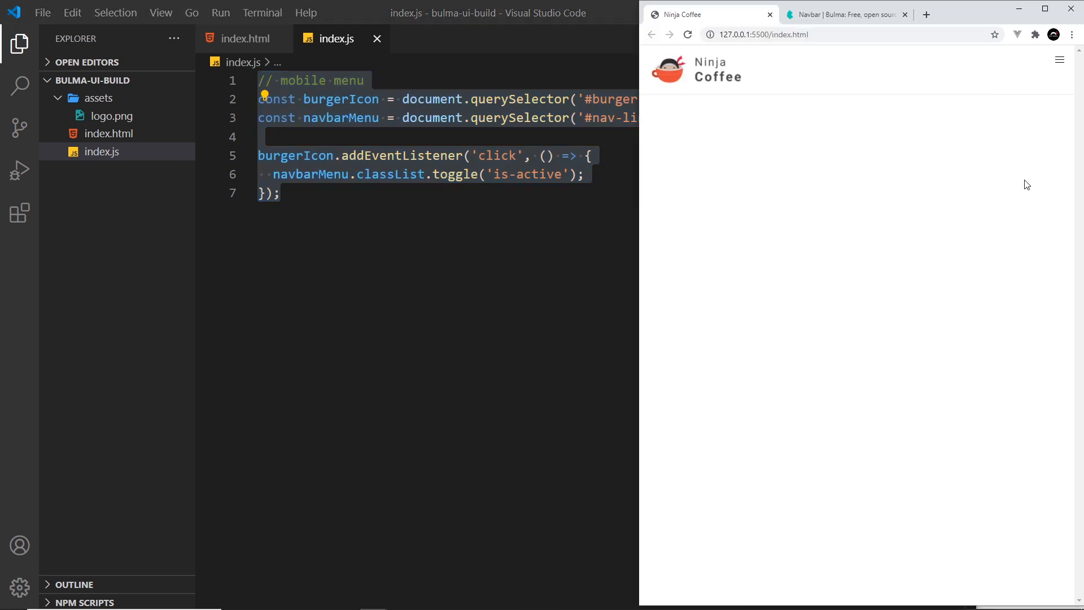
{"action": "mouse_move", "coordinate": [1059, 62]}
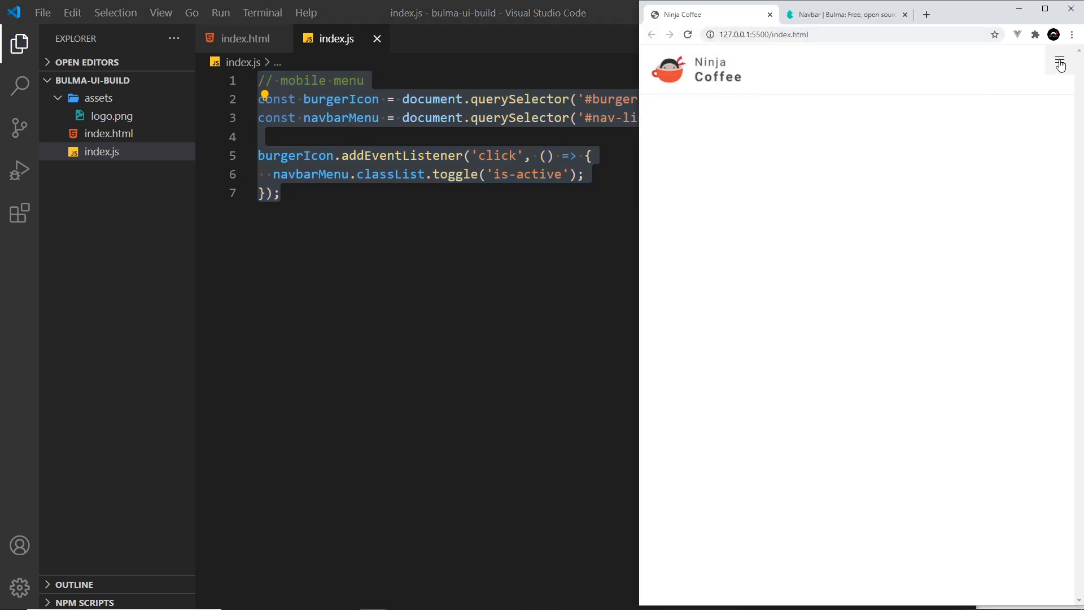
Click the Ninja Coffee burger icon repeatedly to open and close the account and cart menu.
{"action": "left_click", "coordinate": [1058, 63]}
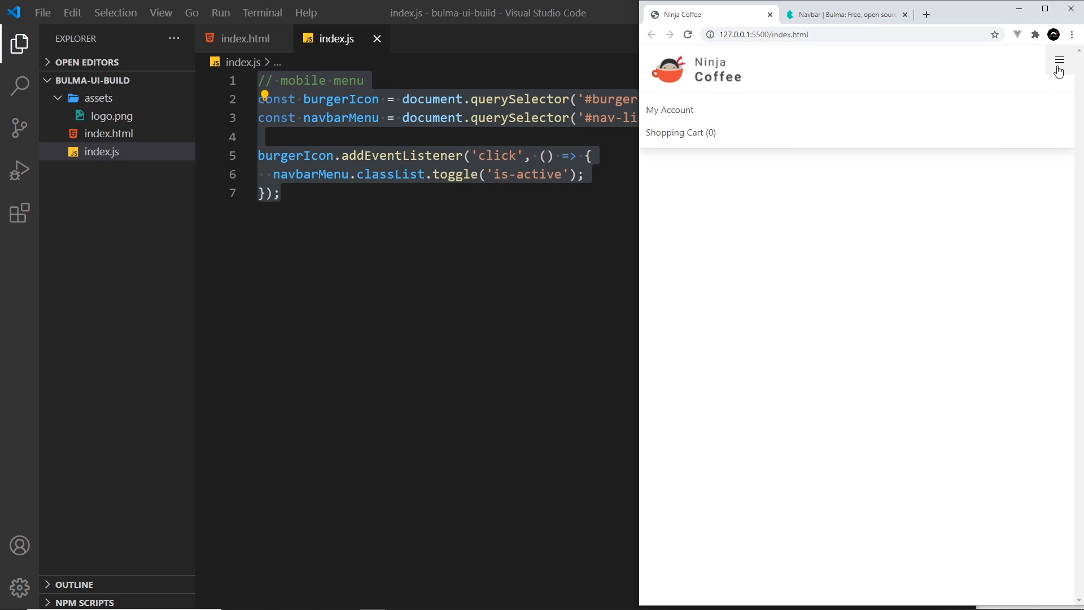
{"action": "left_click", "coordinate": [1058, 62]}
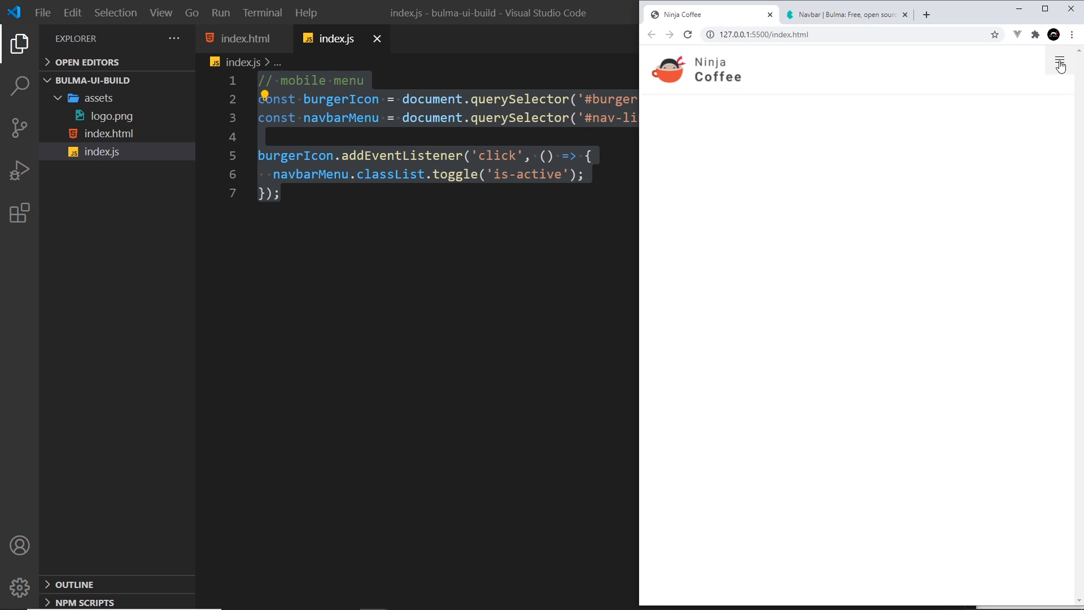
{"action": "left_click", "coordinate": [1059, 63]}
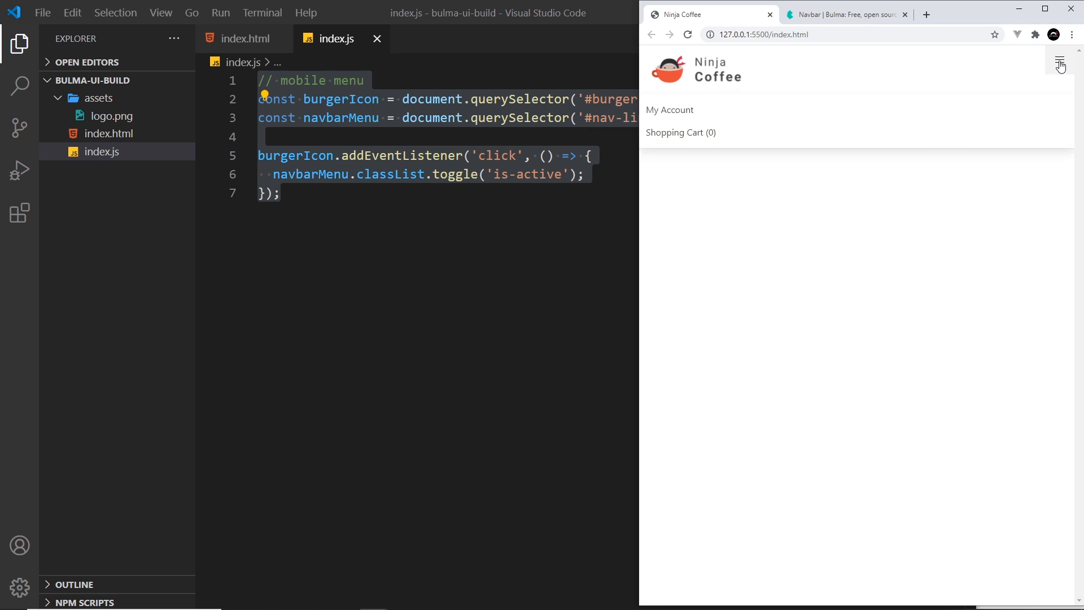
{"action": "left_click", "coordinate": [1059, 61]}
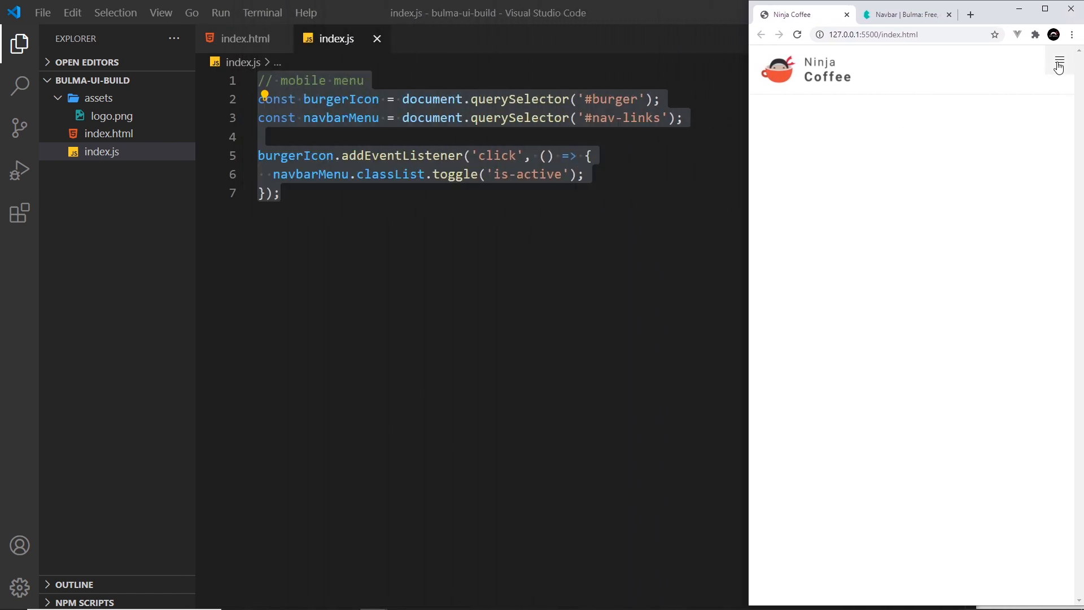
{"action": "left_click", "coordinate": [1058, 63]}
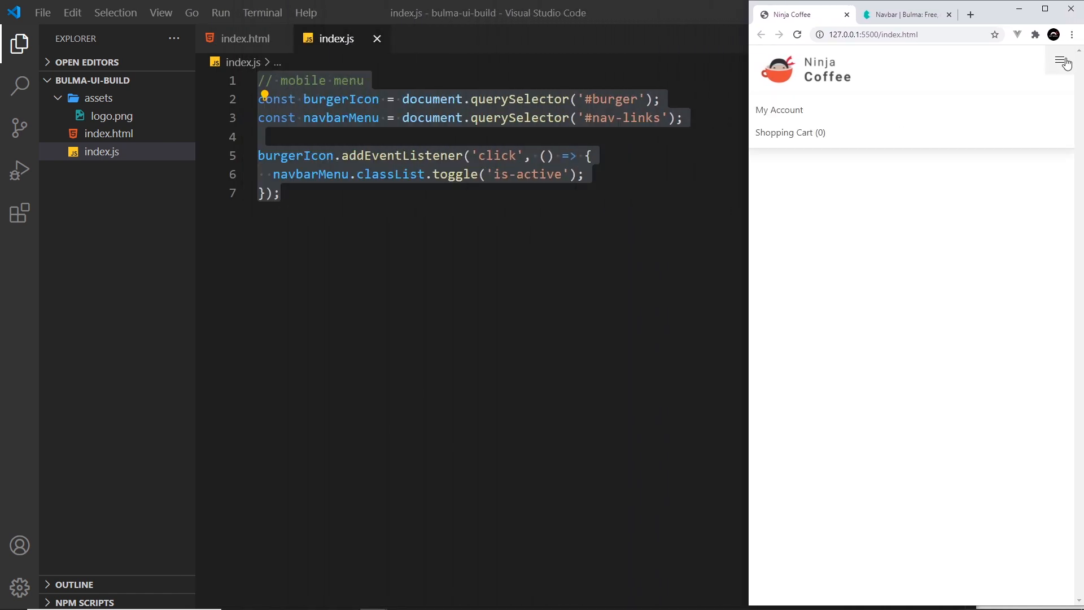
{"action": "mouse_move", "coordinate": [887, 329]}
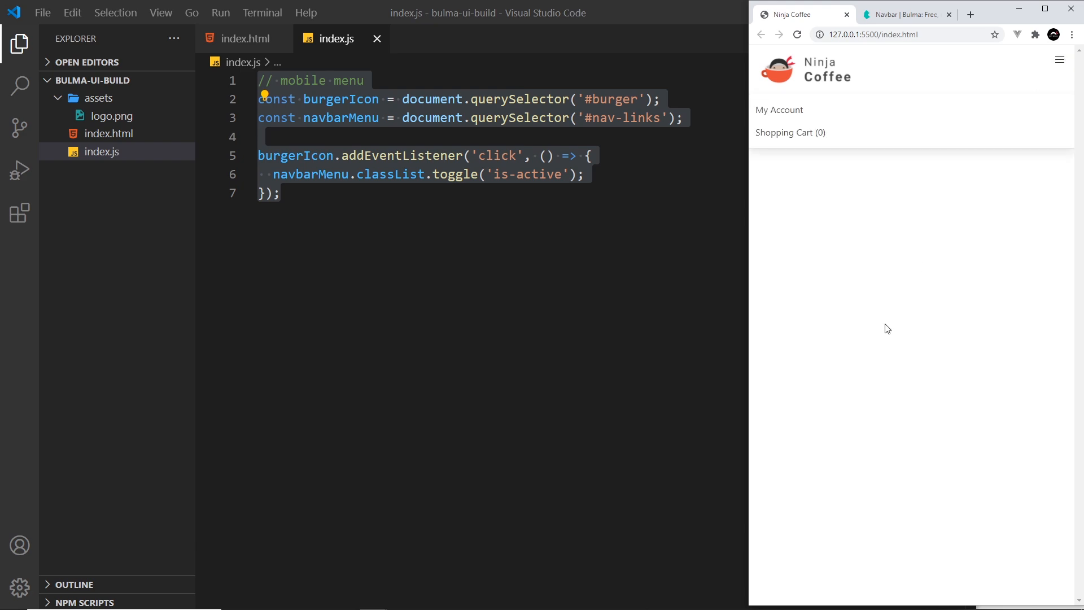